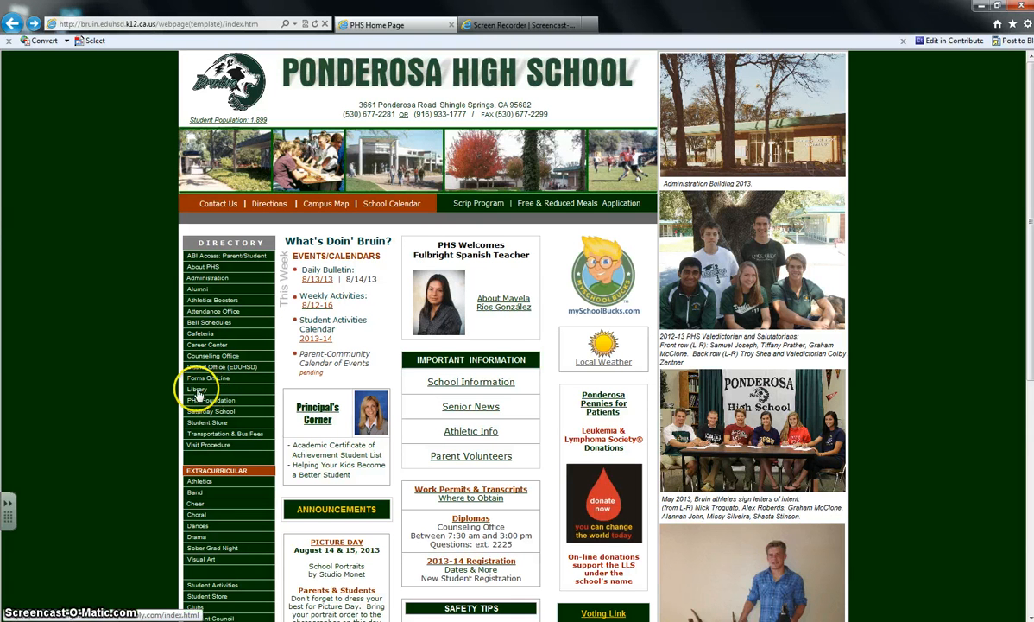
Go to the Ponderosa High School Library site and look over its homepage resources.
click(197, 389)
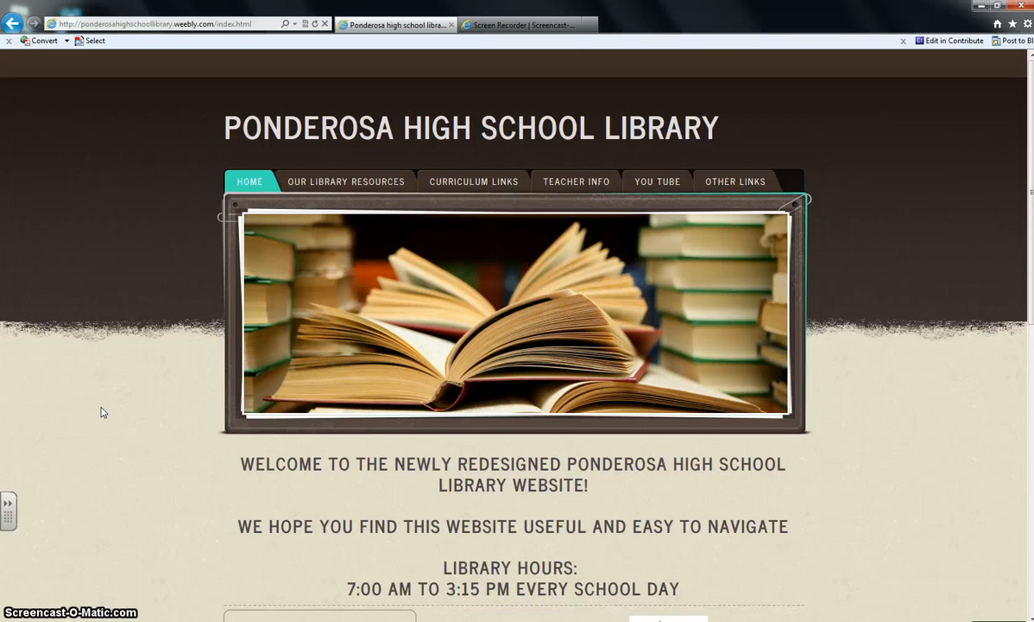
scroll(down, 3)
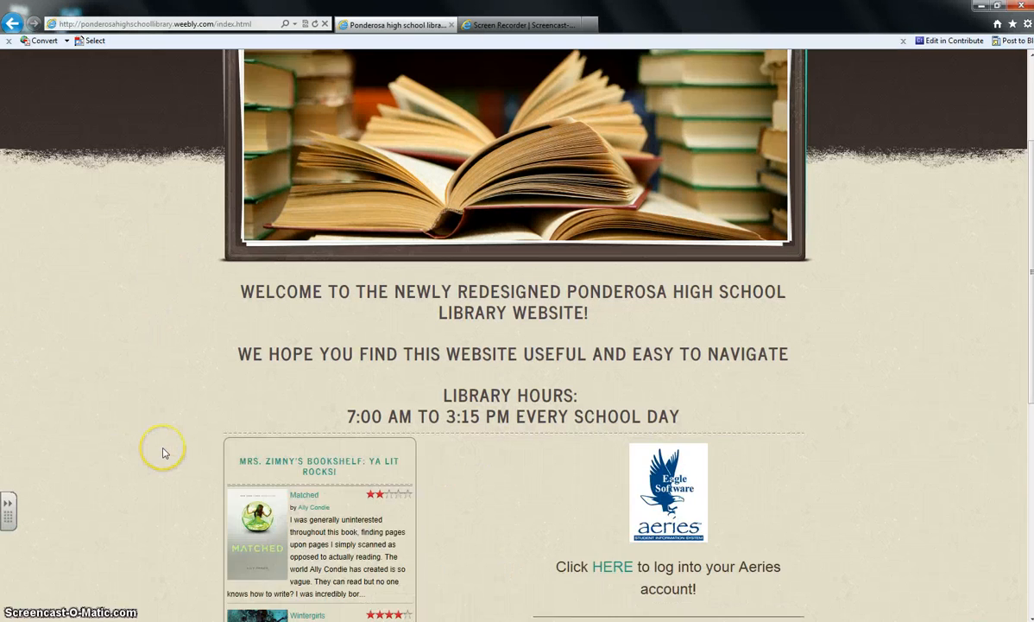
scroll(up, 3)
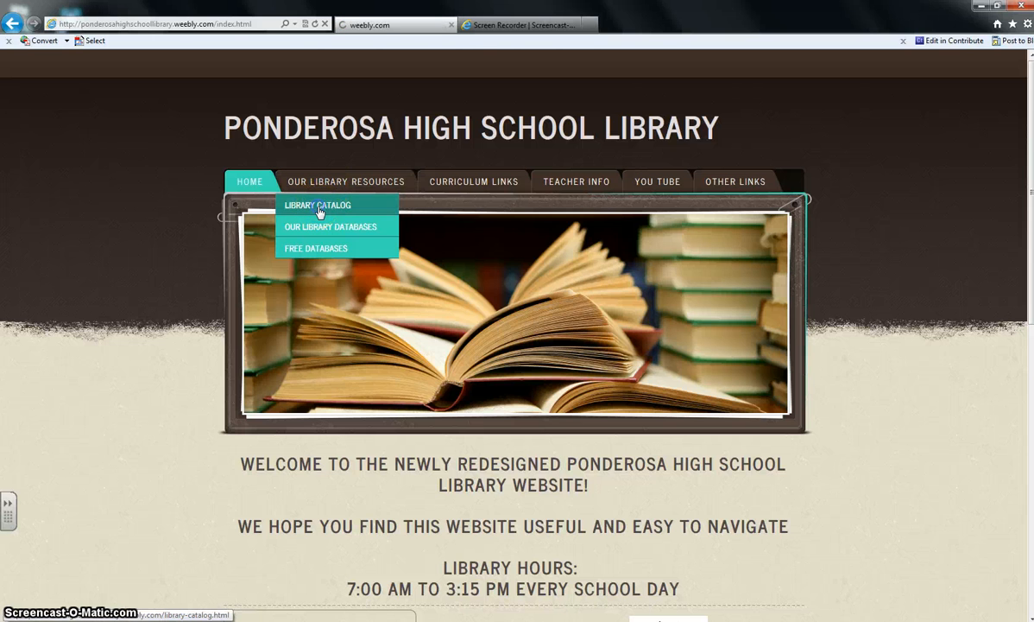
Navigate to the Library Catalog page and start Destiny Quest from it.
click(318, 204)
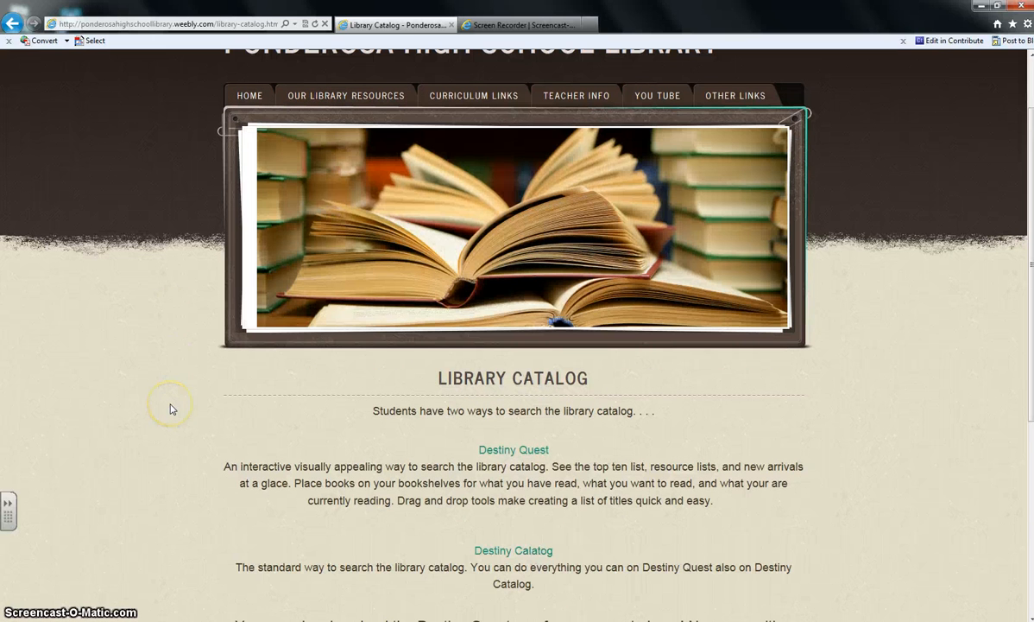
mouse_move(604, 459)
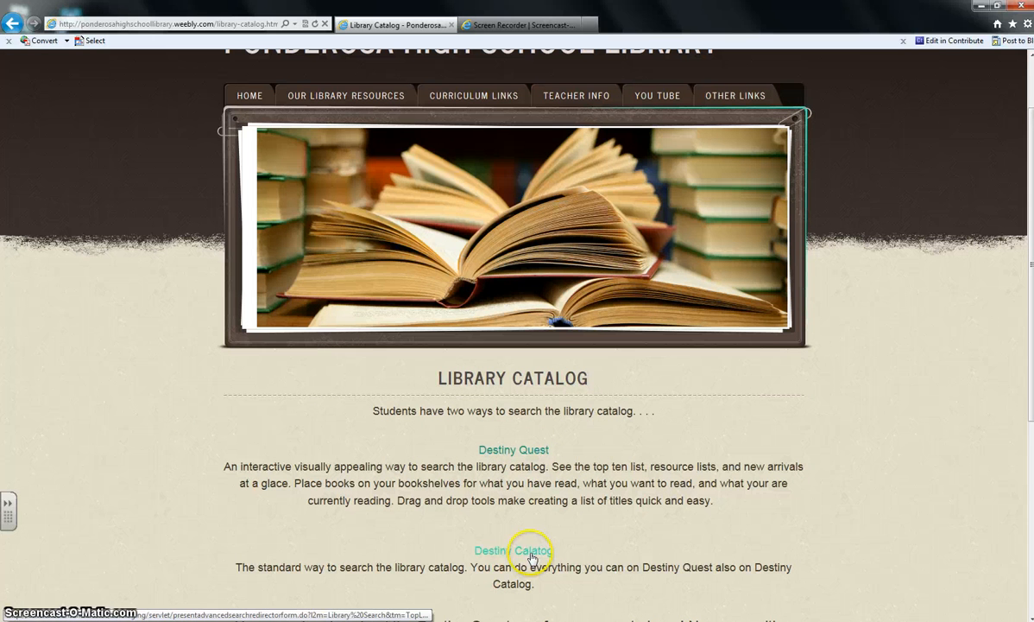
mouse_move(515, 449)
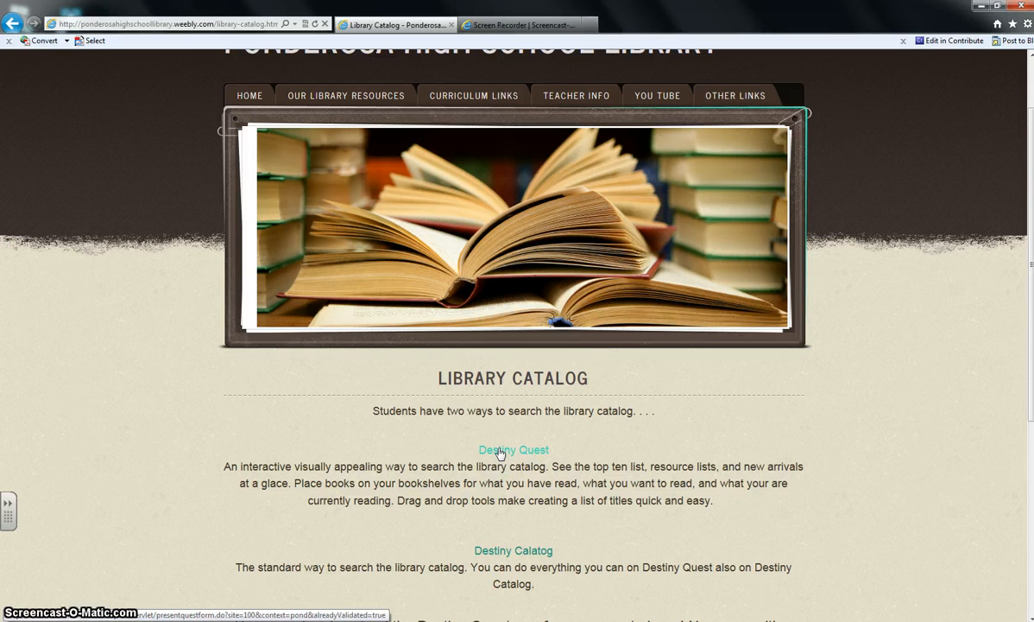
click(515, 449)
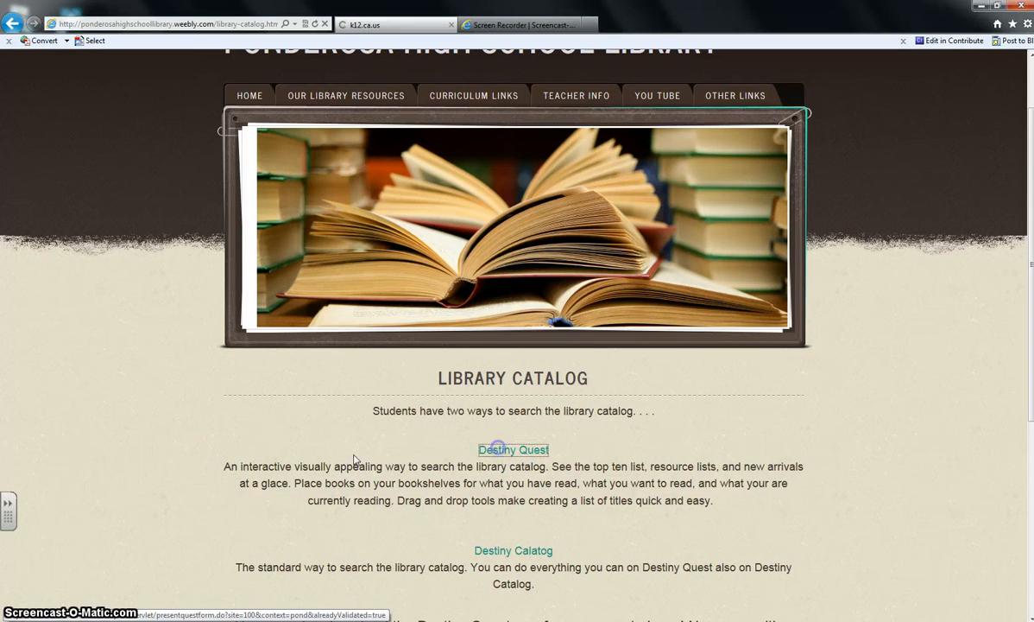
Search the Destiny Quest catalog for 'the fault in our stars', returning John Green's book.
click(513, 449)
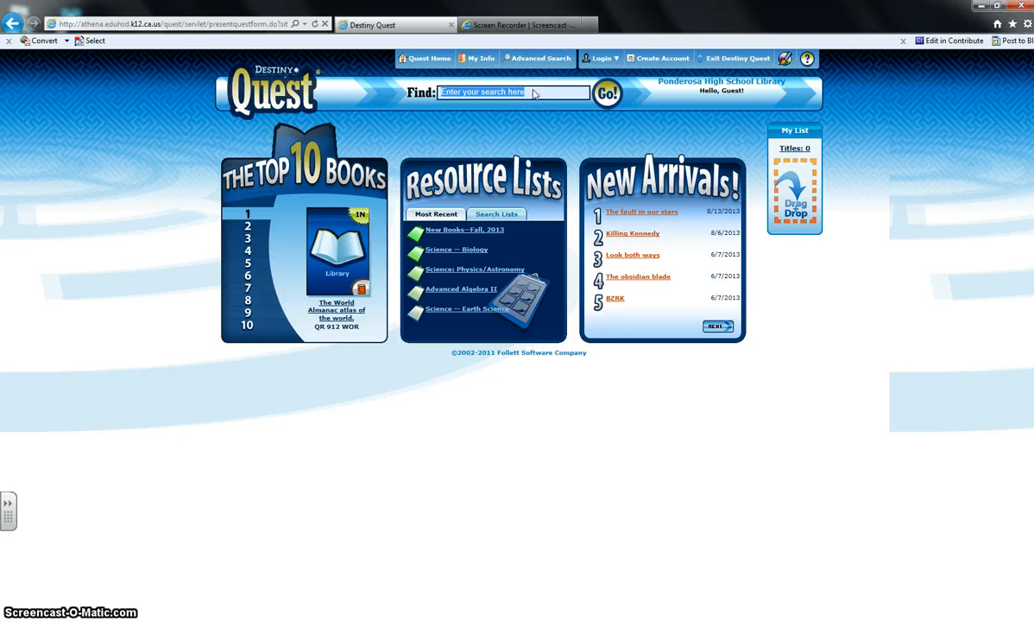
text(the fault in o)
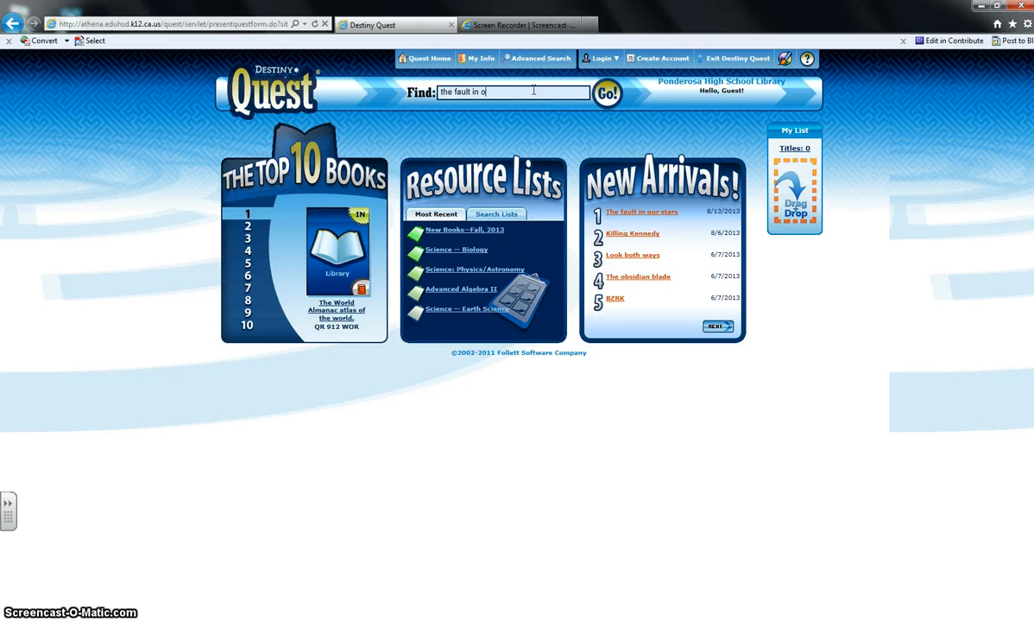
click(608, 93)
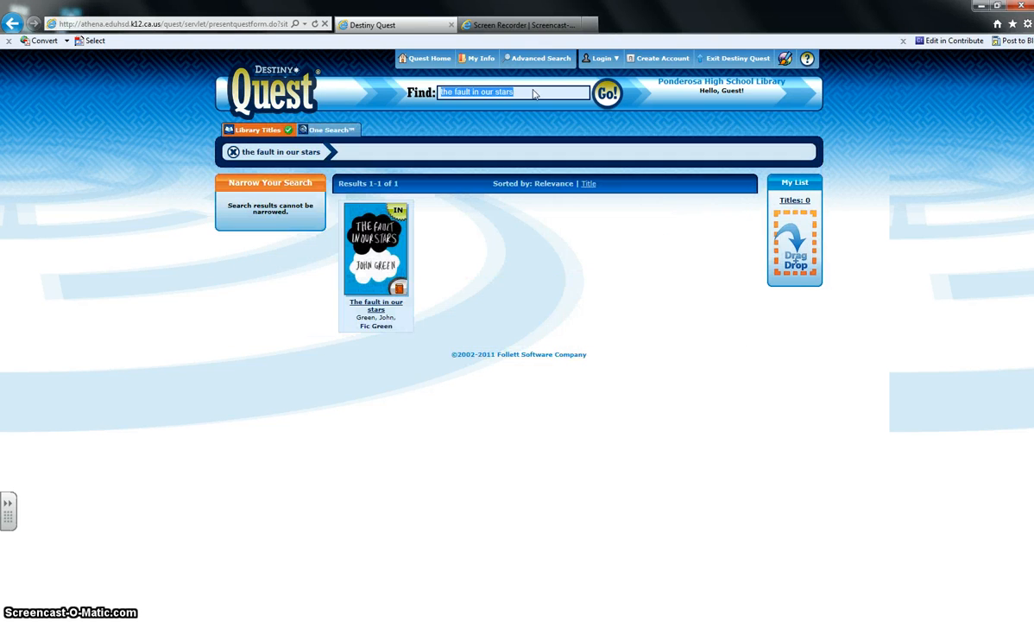
View the title details of The Fault in Our Stars and its reader reviews.
click(377, 251)
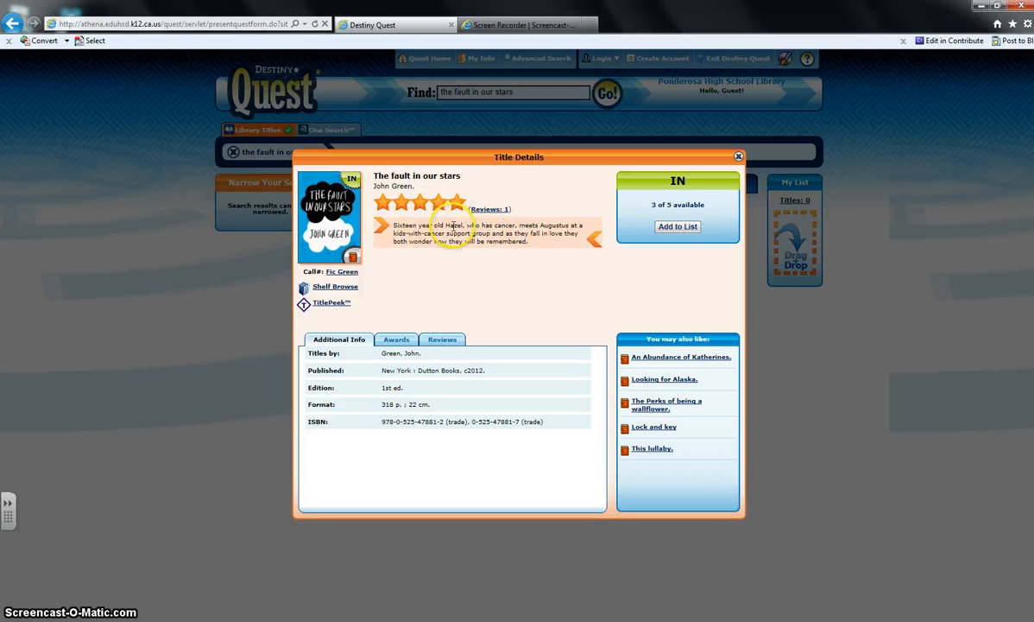
mouse_move(484, 284)
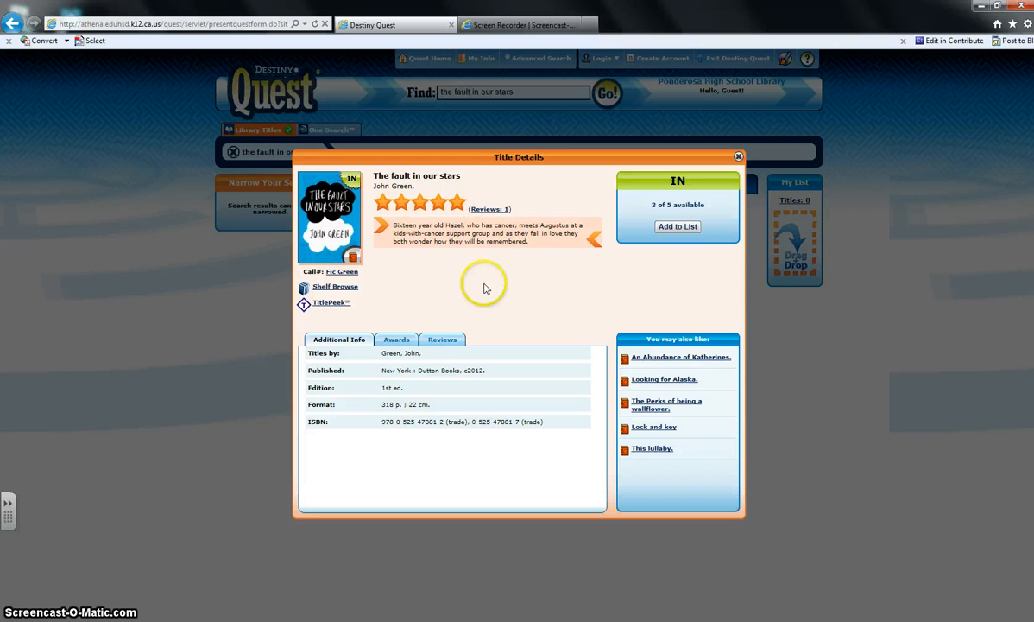
mouse_move(473, 218)
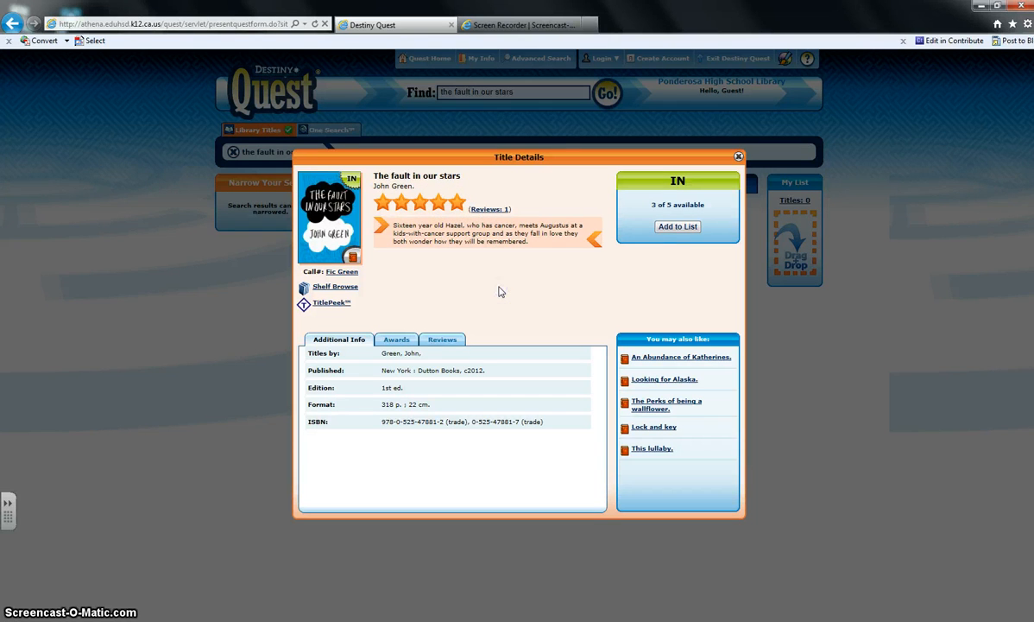
click(442, 339)
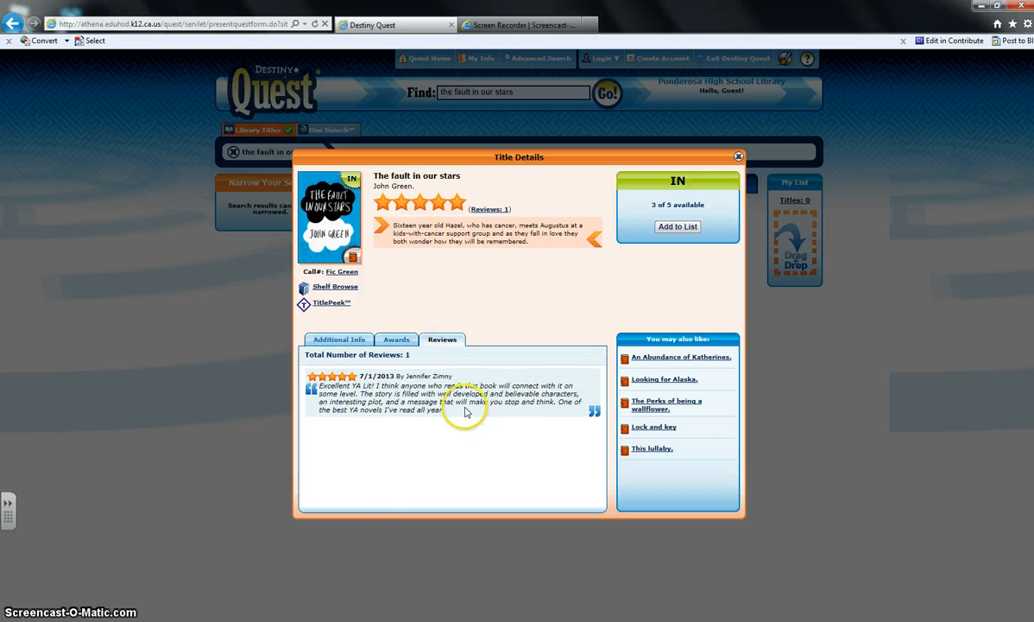
mouse_move(411, 425)
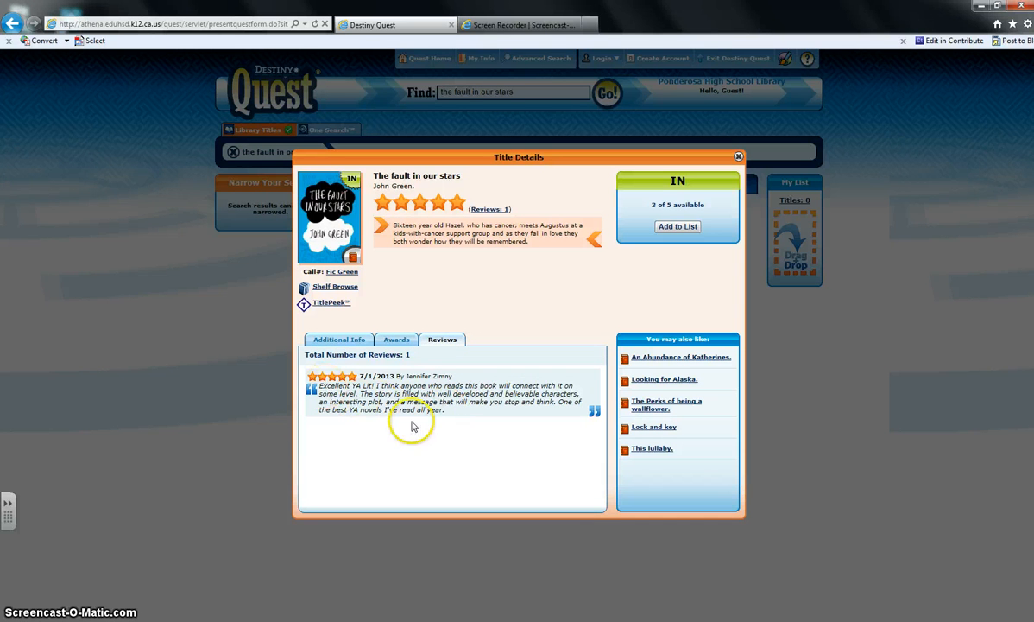
mouse_move(456, 404)
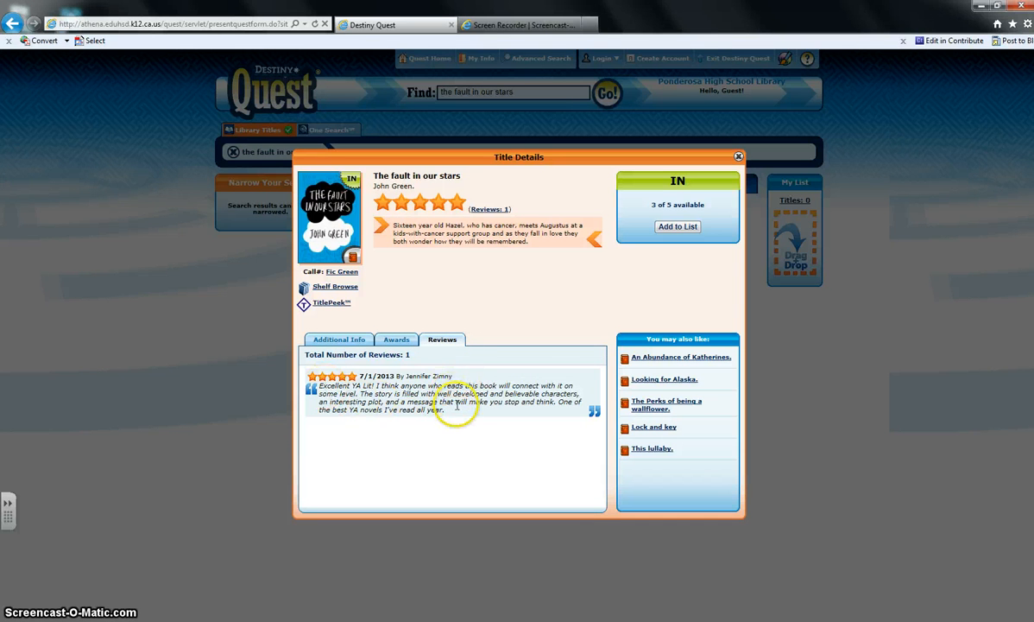
mouse_move(463, 420)
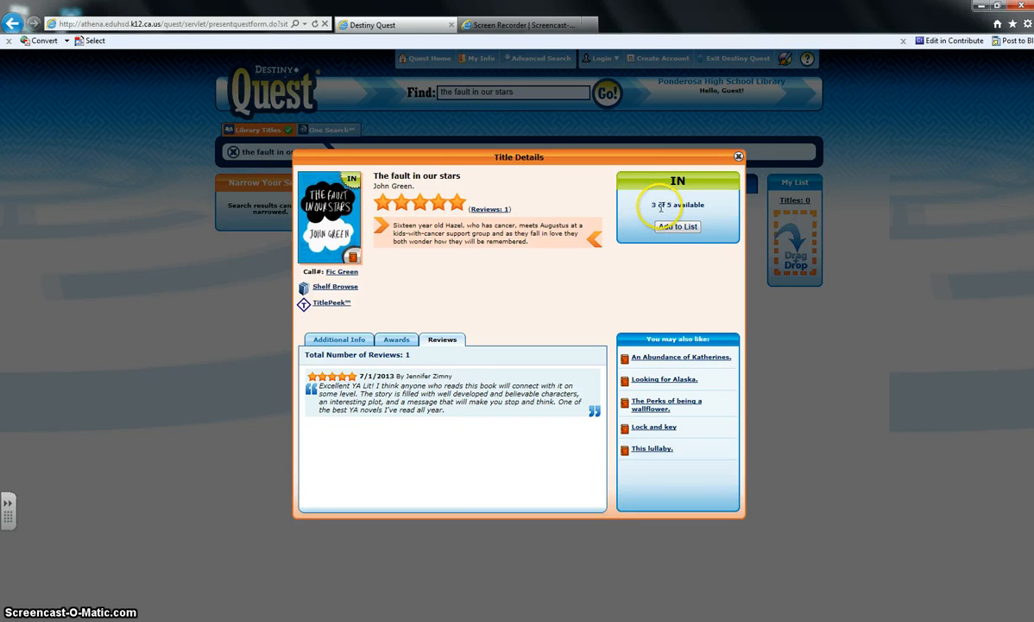
mouse_move(703, 211)
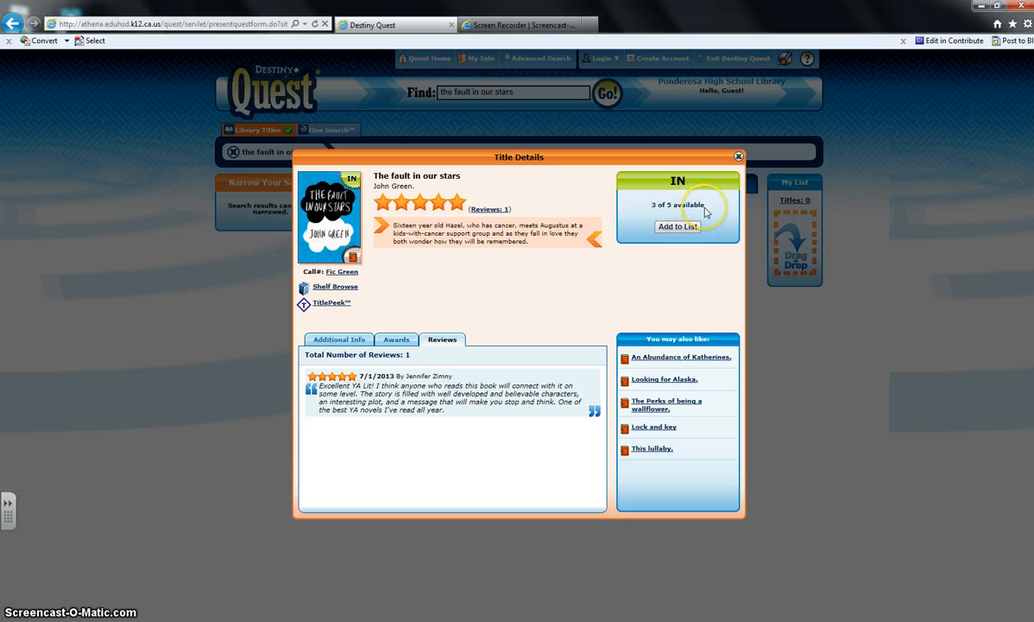
mouse_move(514, 259)
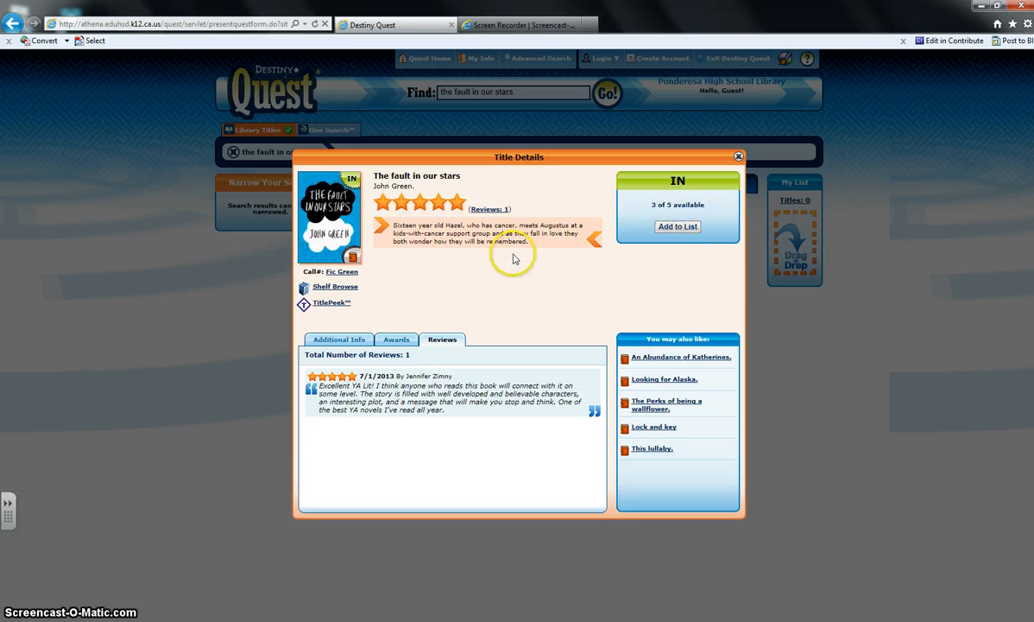
mouse_move(677, 356)
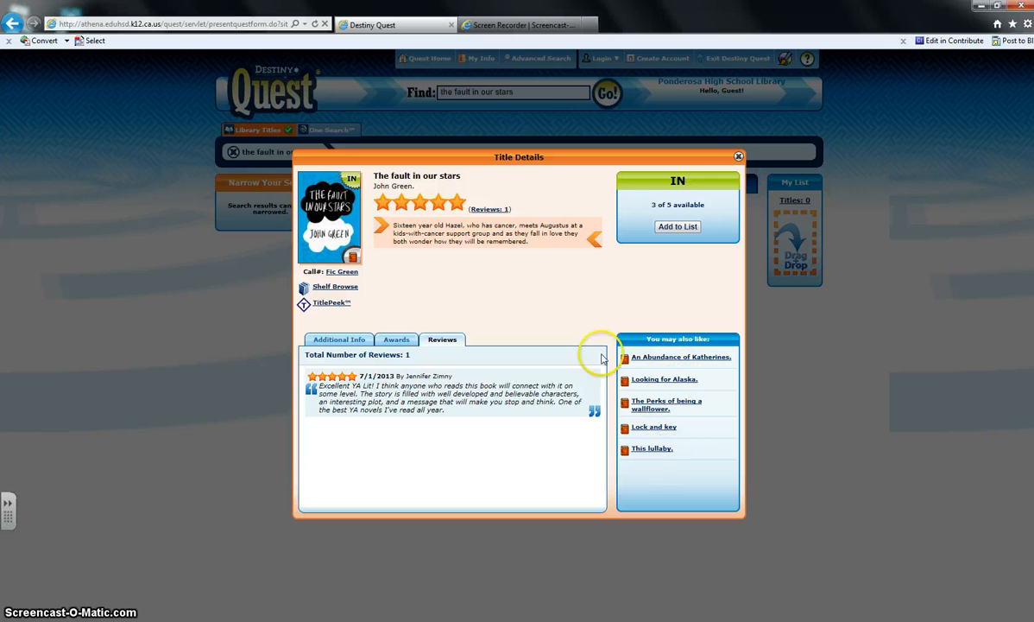
mouse_move(652, 366)
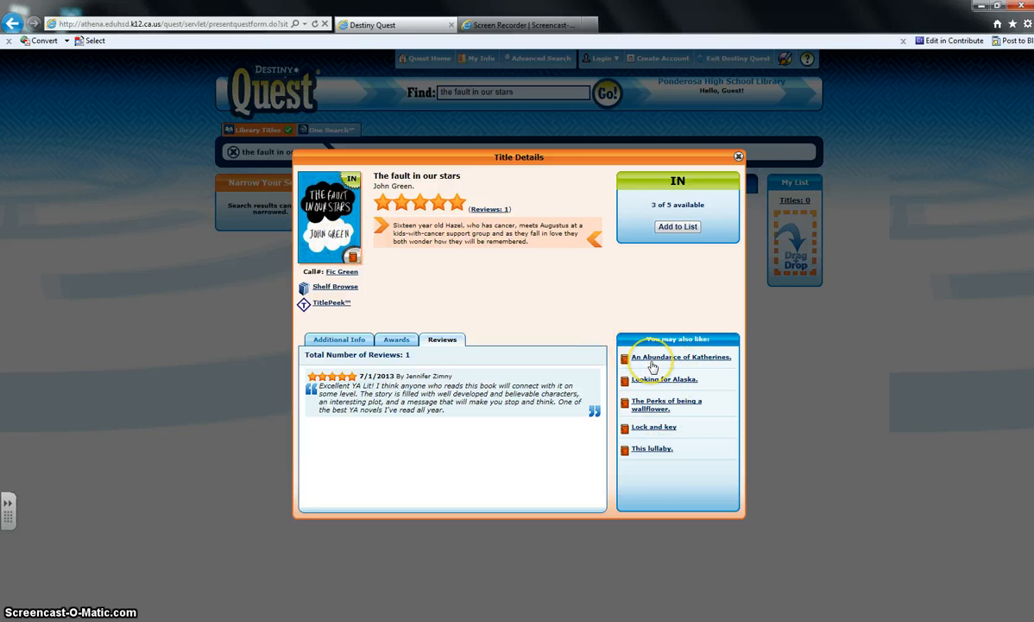
click(681, 356)
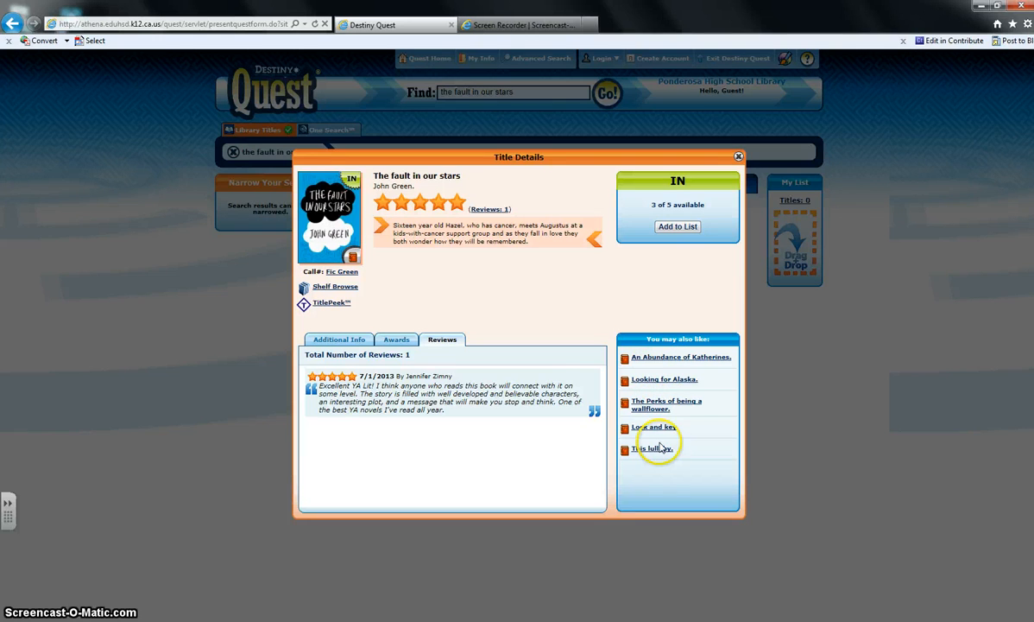
Check the recommended An Abundance of Katherines, come back, and start TitlePeek for The Fault in Our Stars.
click(680, 356)
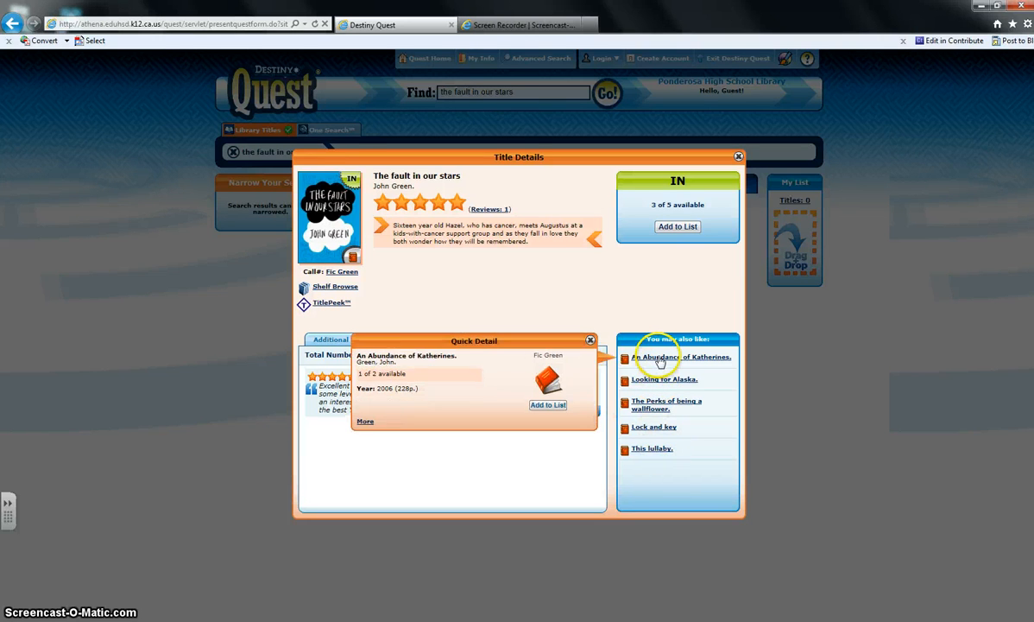
click(684, 356)
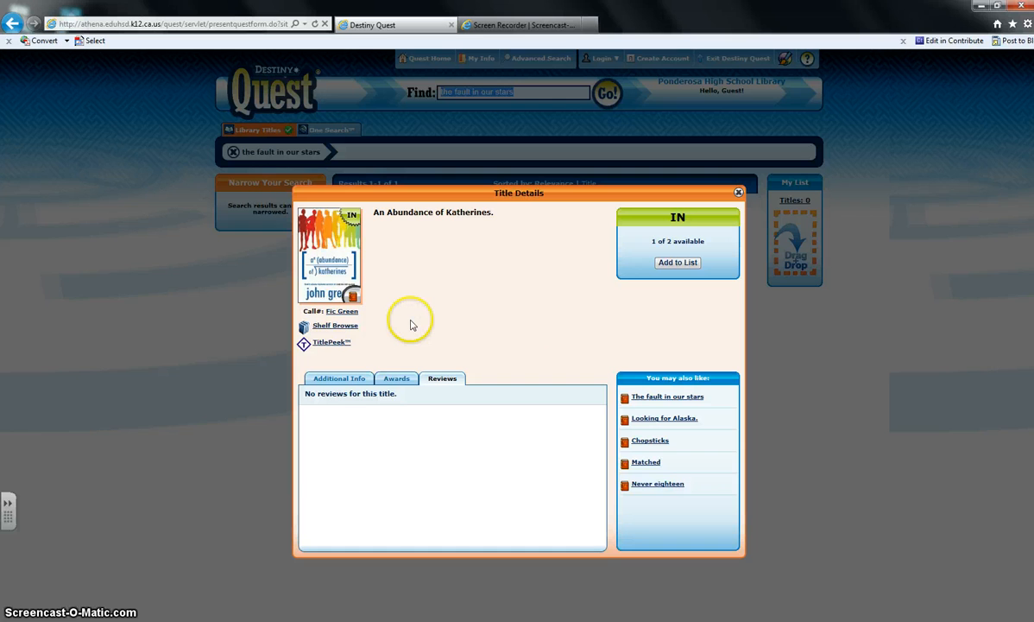
click(667, 395)
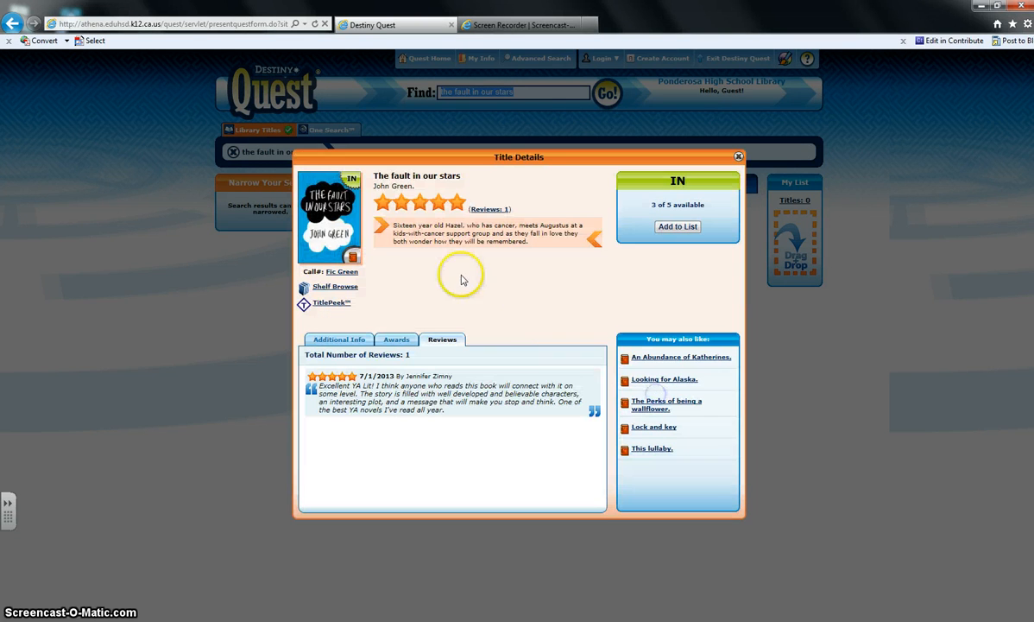
mouse_move(411, 278)
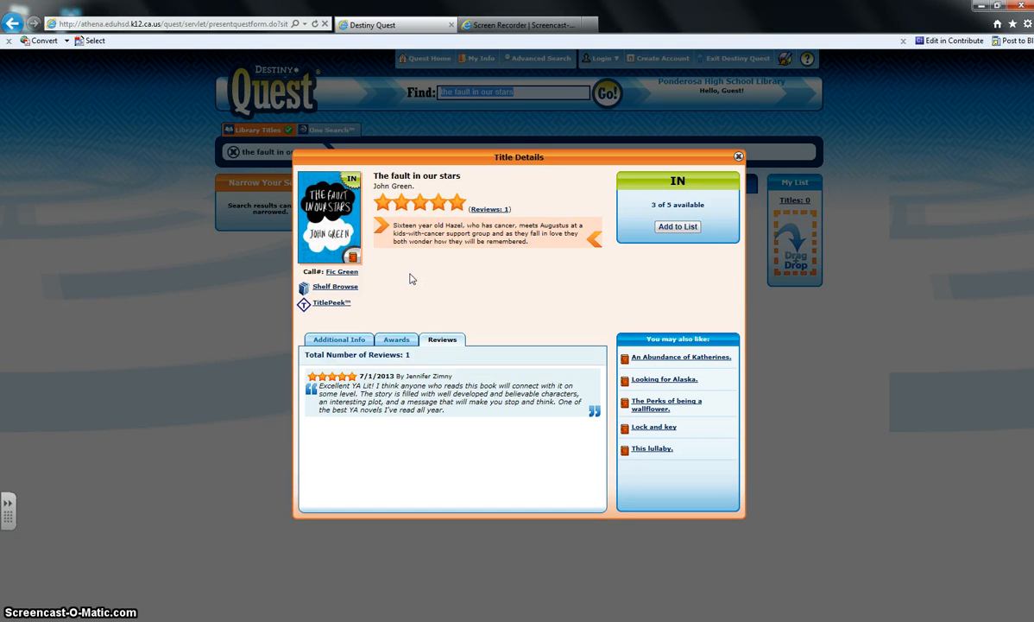
mouse_move(332, 304)
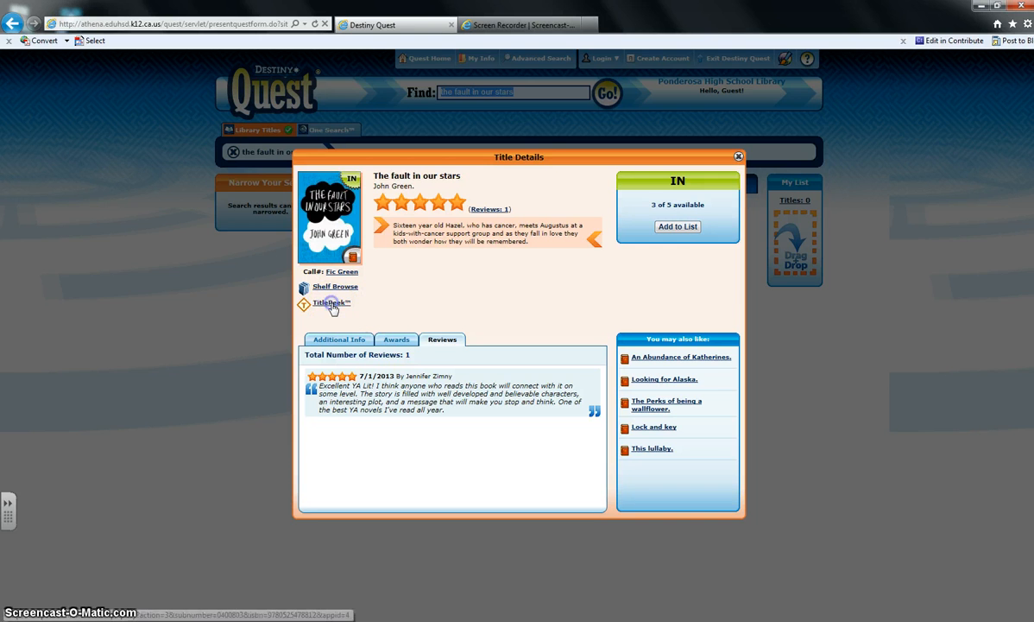
click(327, 304)
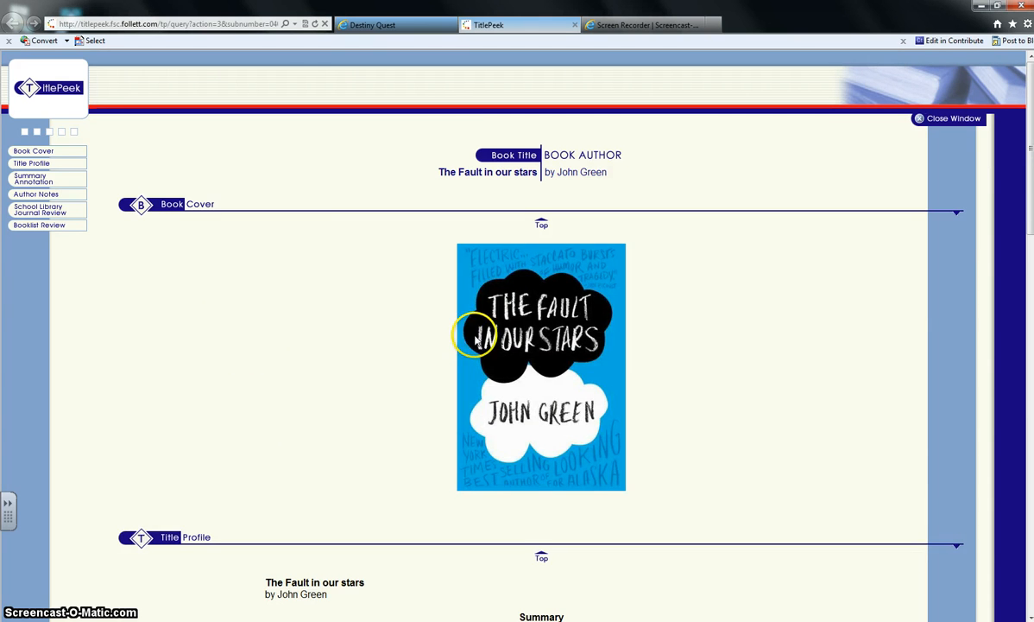
scroll(down, 3)
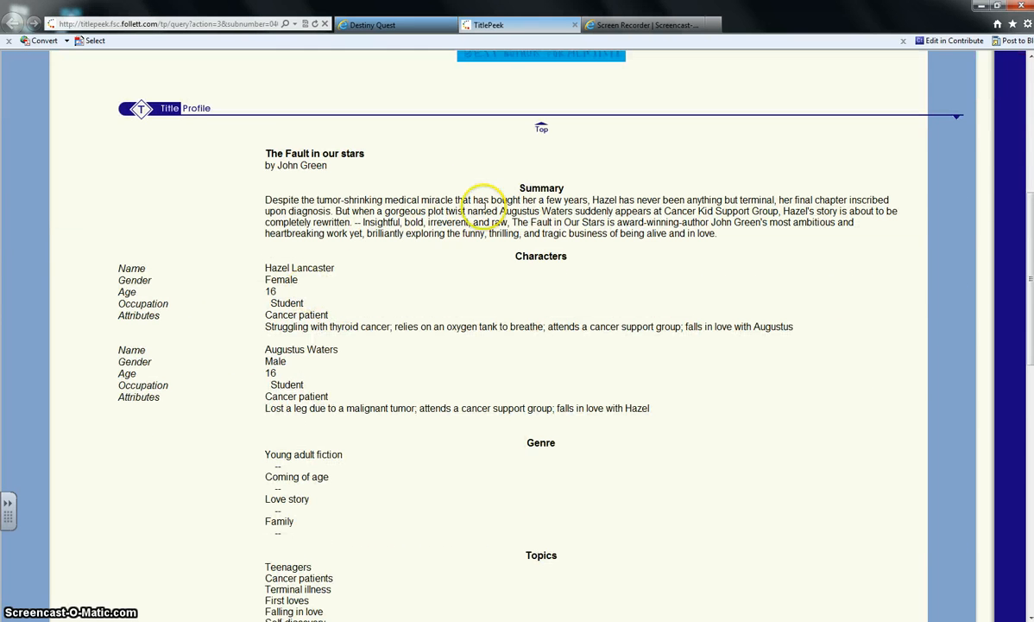
mouse_move(439, 432)
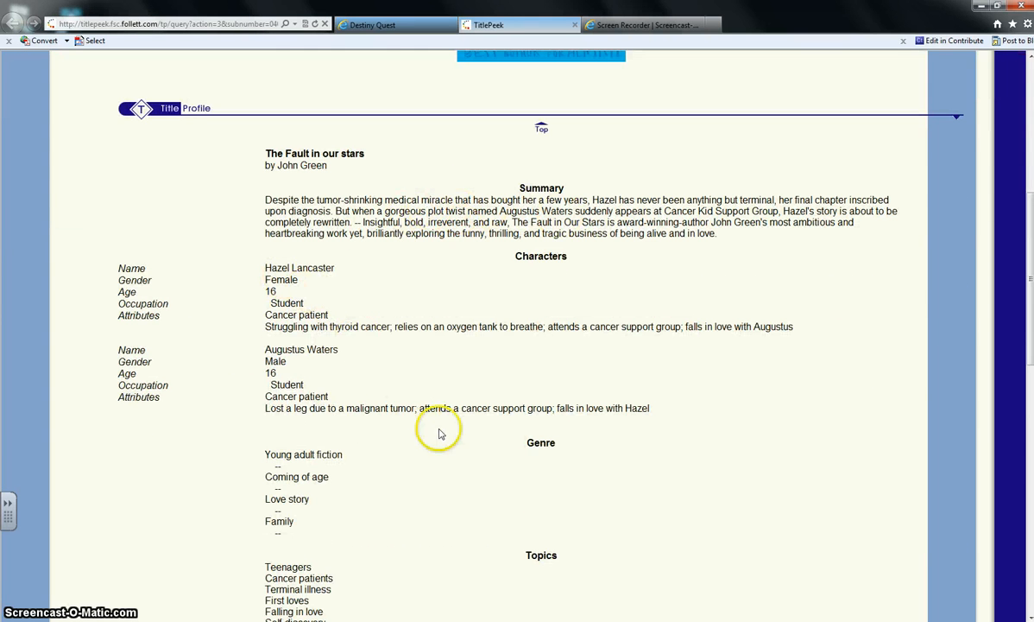
scroll(down, 3)
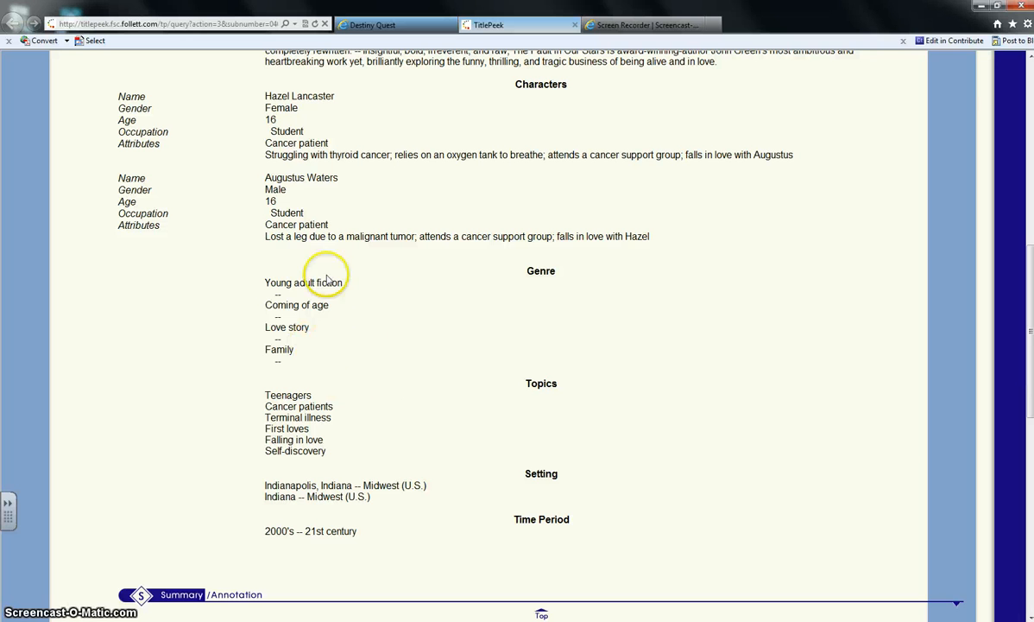
mouse_move(346, 383)
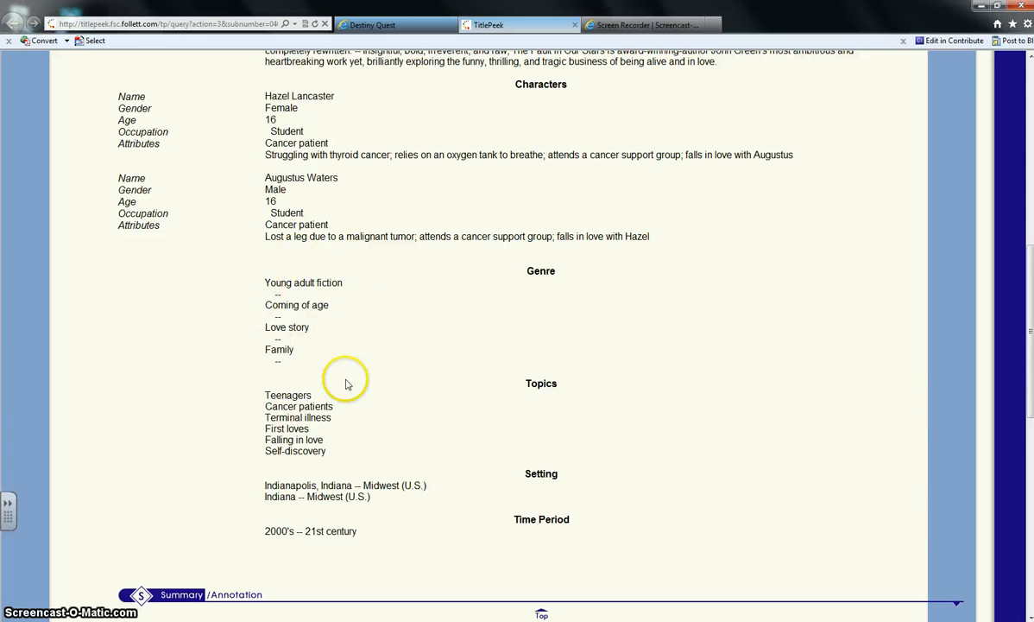
scroll(down, 3)
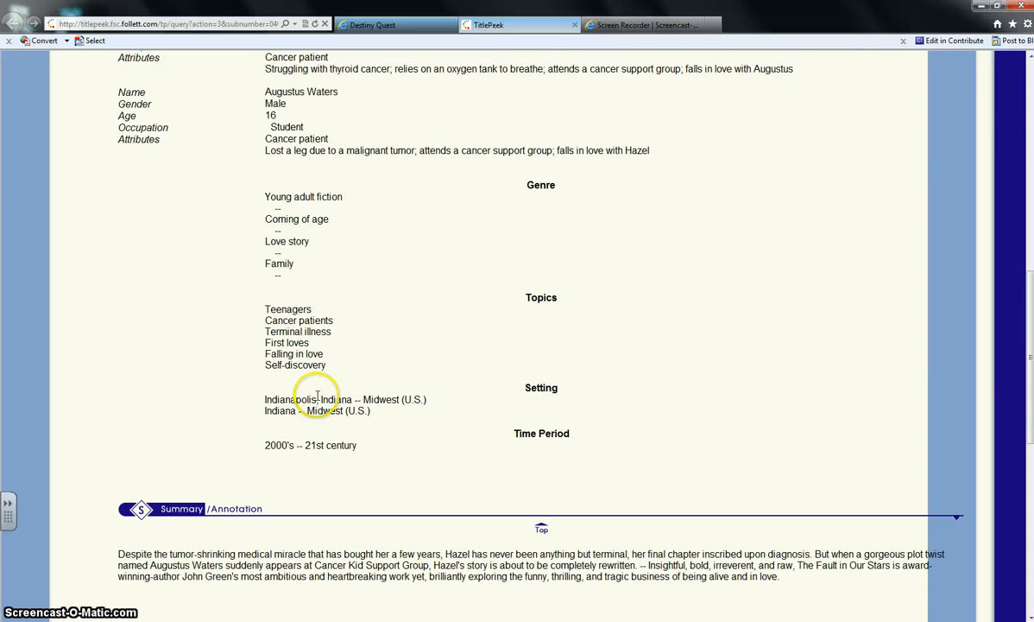
mouse_move(377, 452)
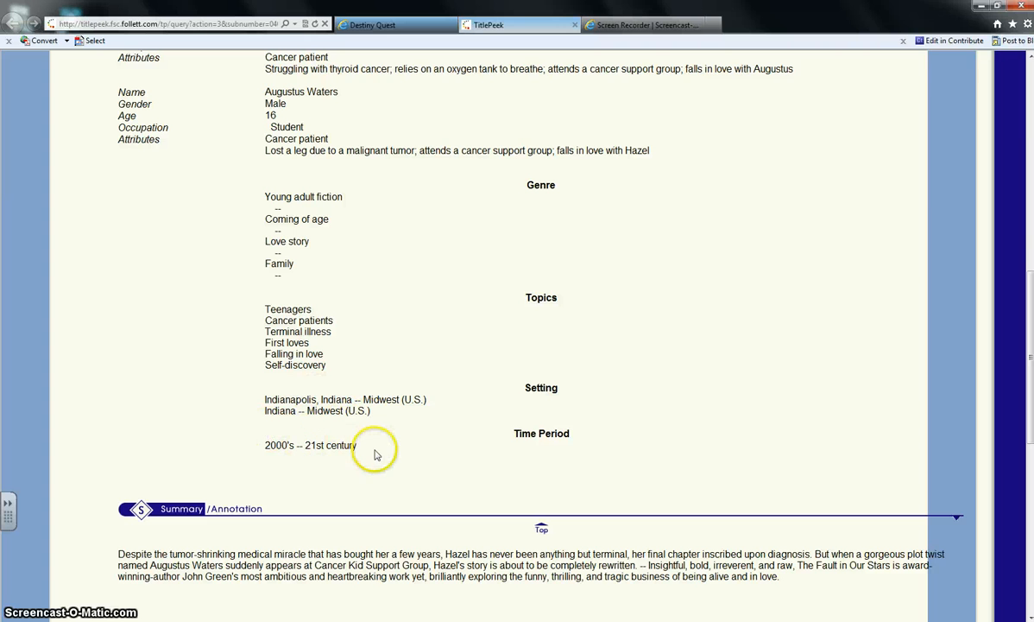
mouse_move(380, 452)
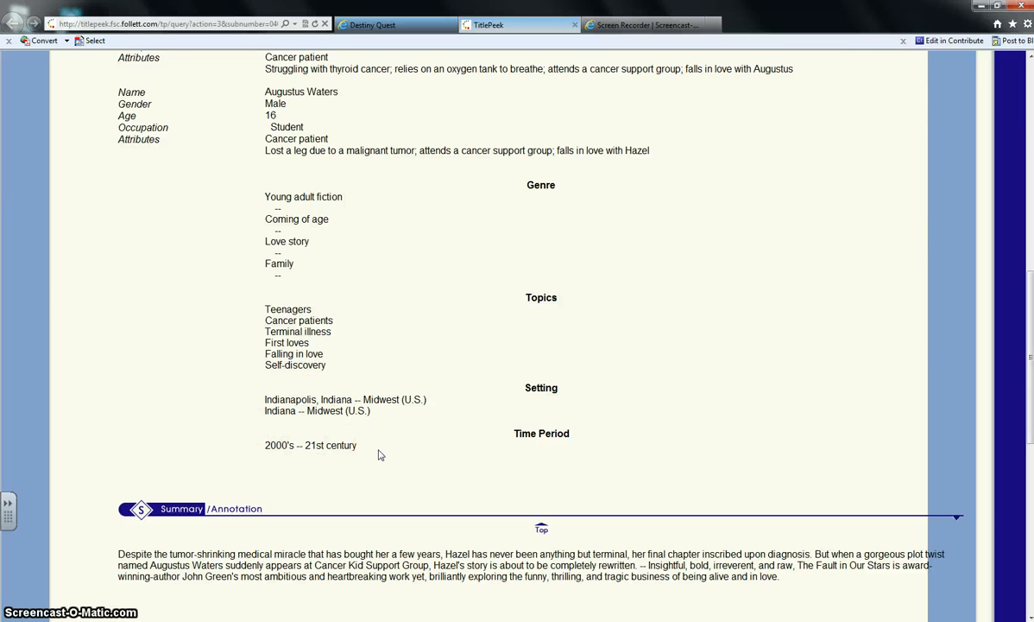
scroll(down, 3)
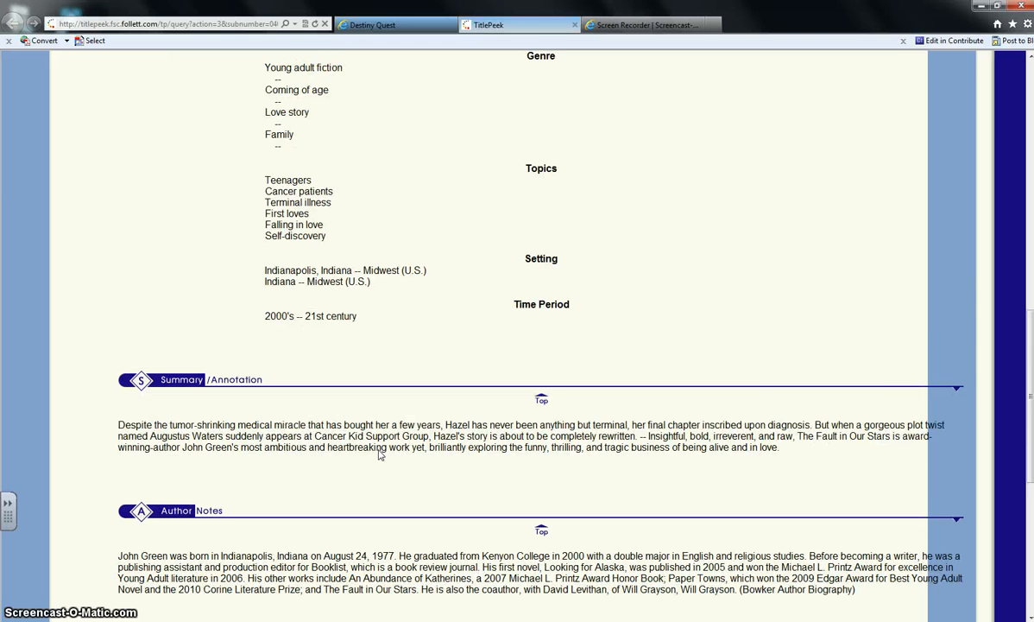
scroll(down, 3)
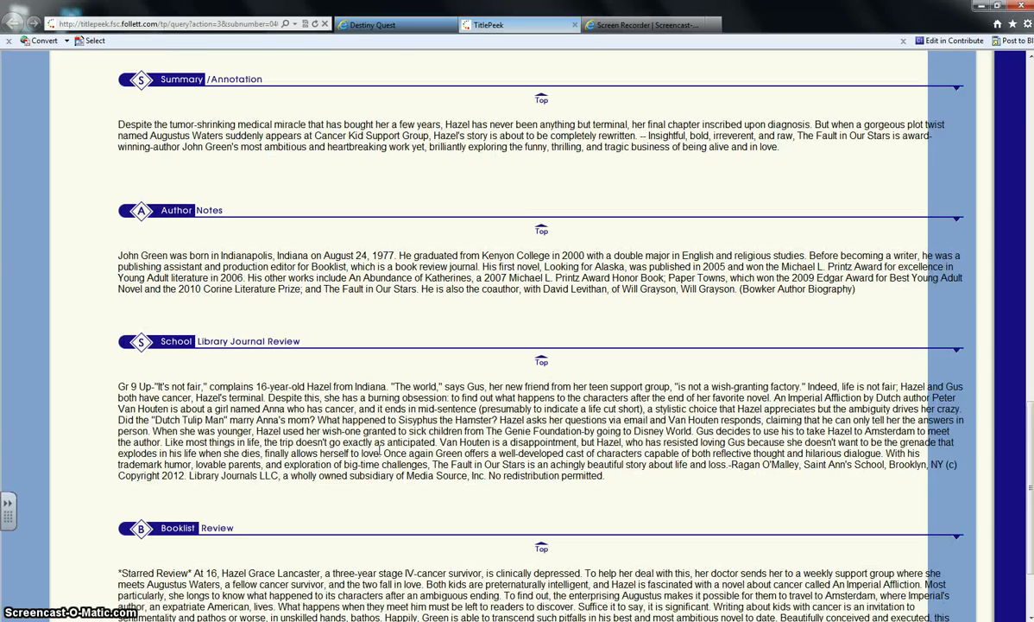
scroll(down, 3)
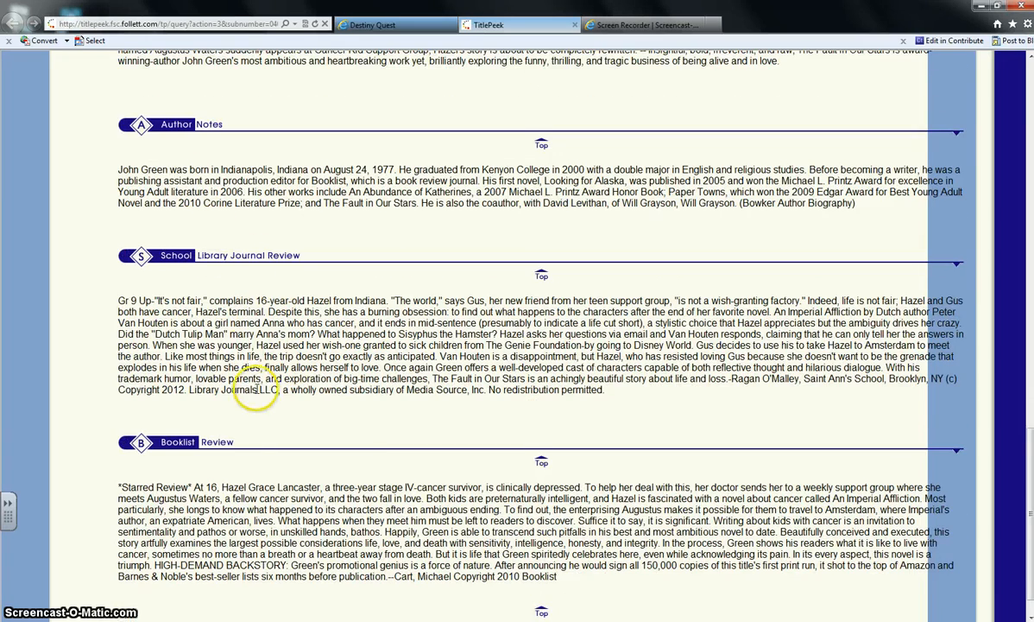
scroll(down, 3)
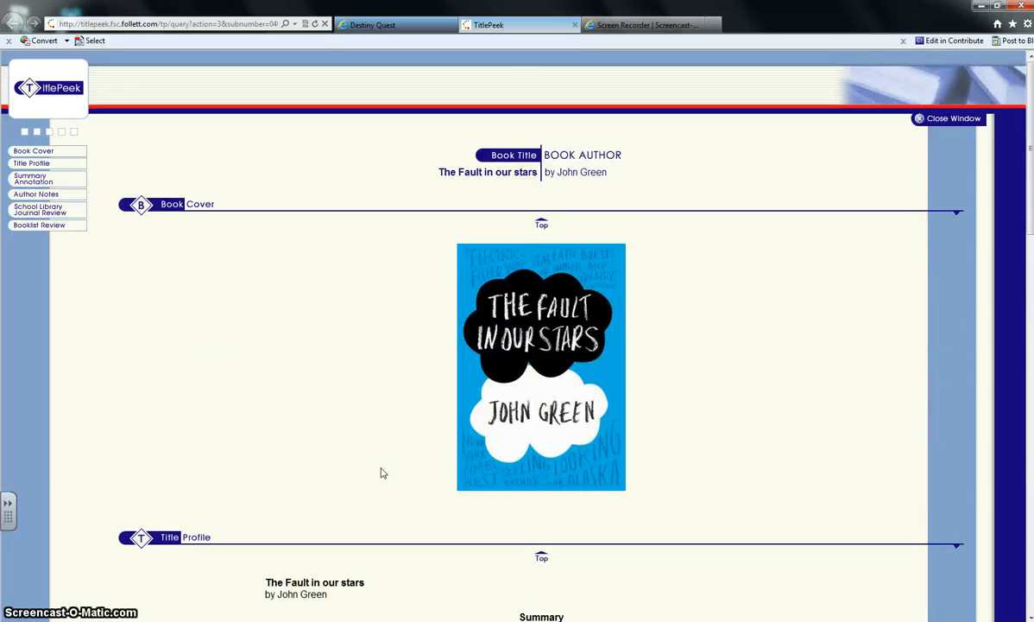
Show title details for The Perks of Being a Wallflower from the 'You may also like' list.
scroll(down, 3)
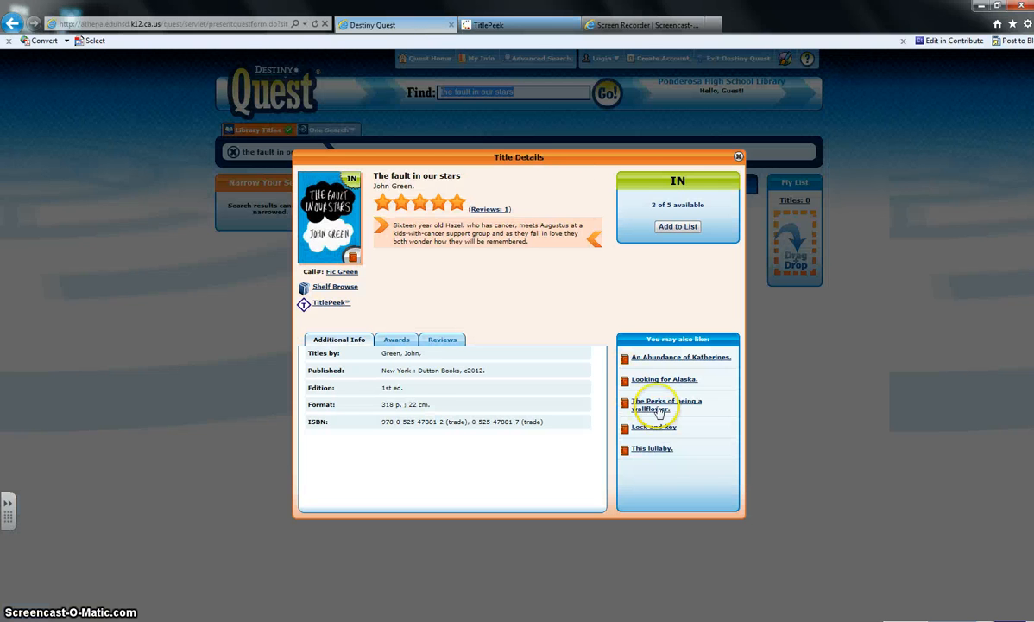
click(667, 404)
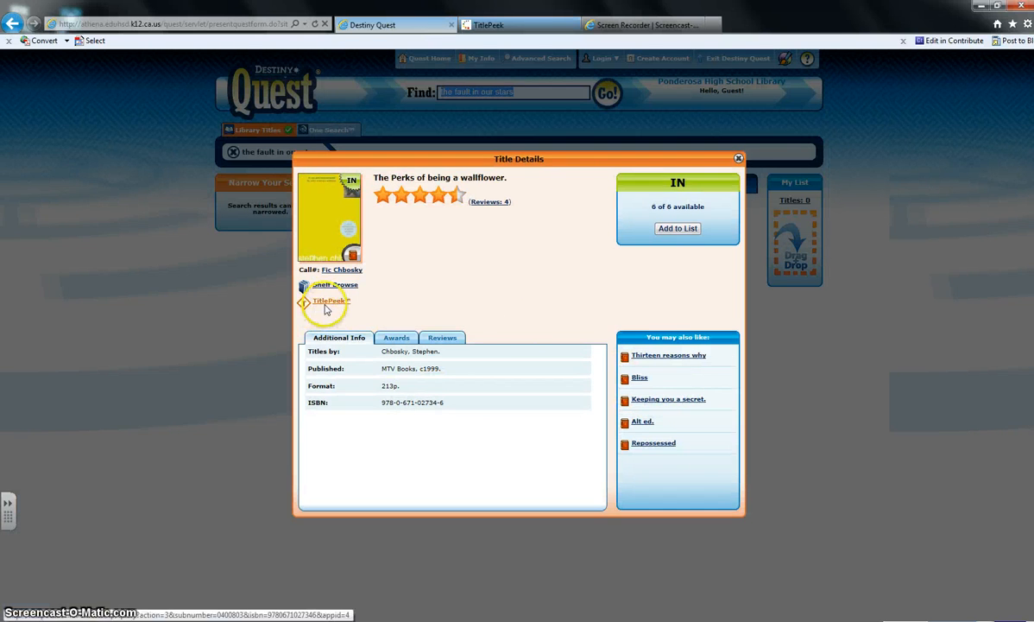
Browse The Perks of Being a Wallflower's TitlePeek profile, reviews and first-chapter excerpt, then go back to Destiny Quest.
click(328, 301)
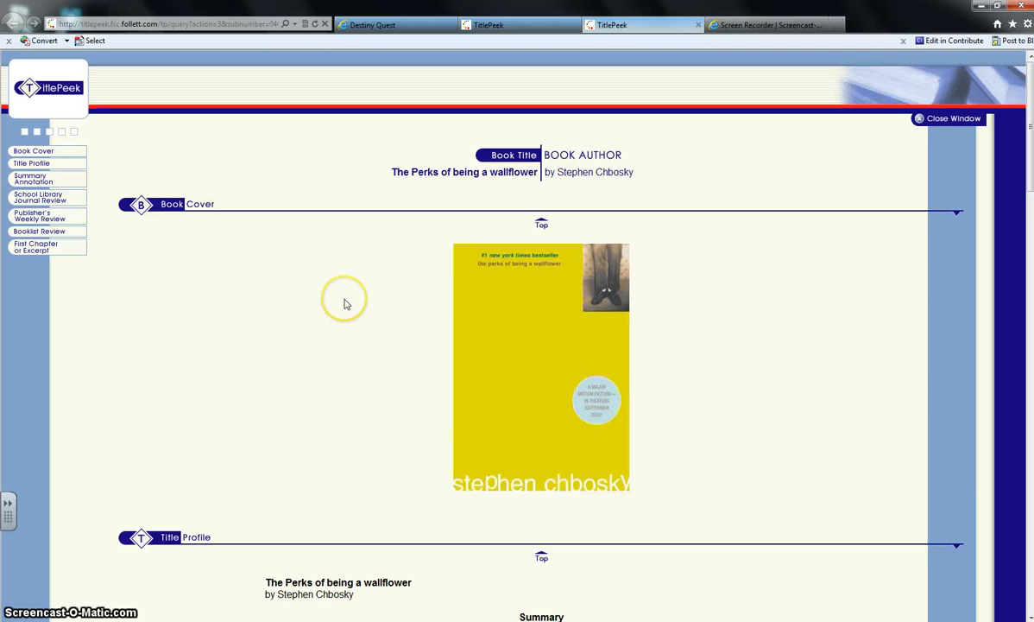
scroll(down, 3)
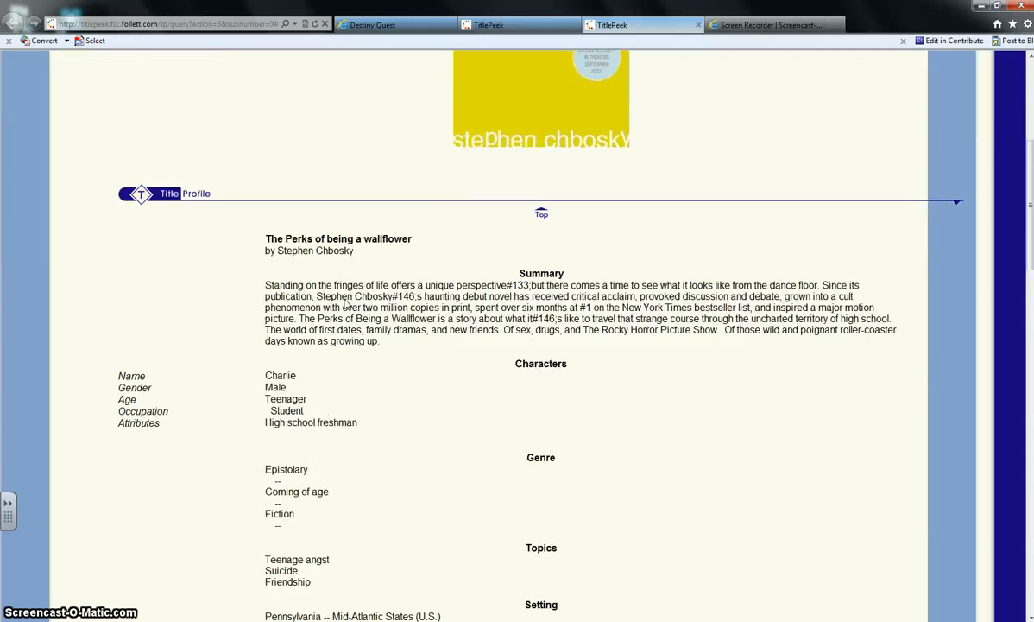
scroll(down, 3)
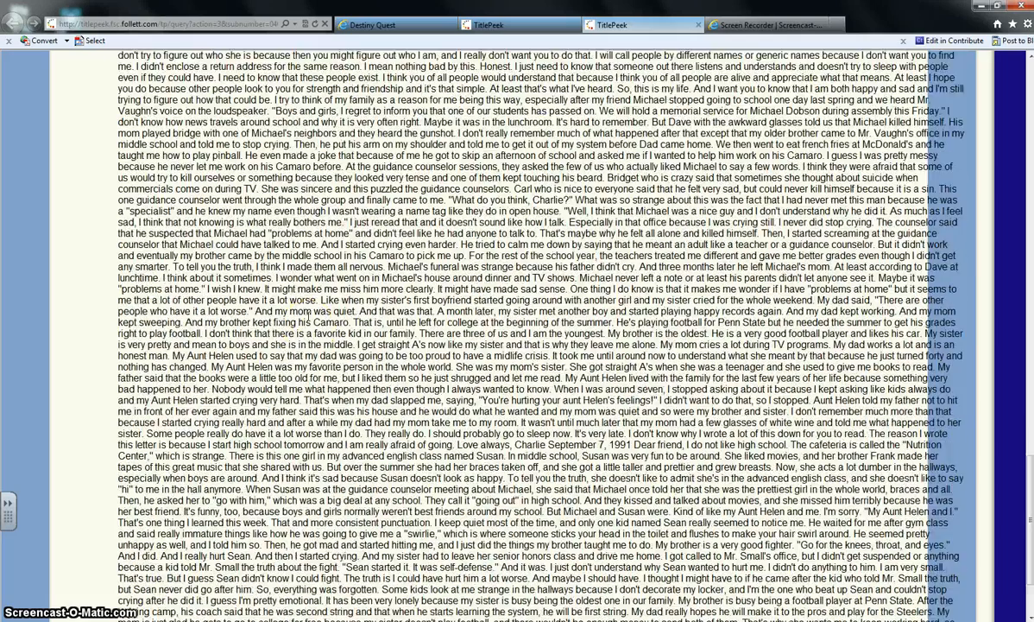
scroll(up, 3)
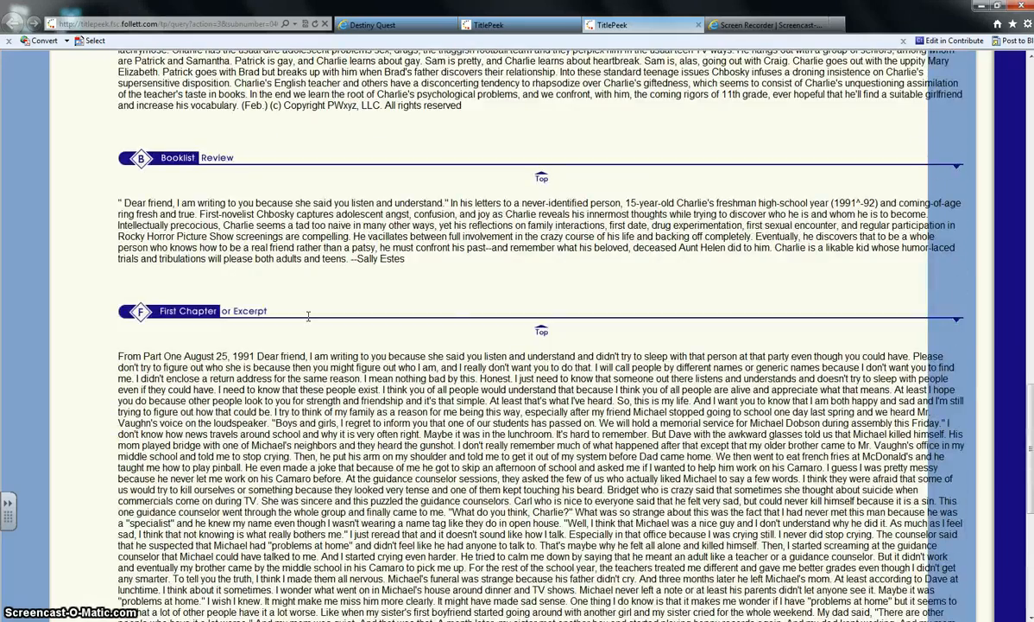
scroll(up, 3)
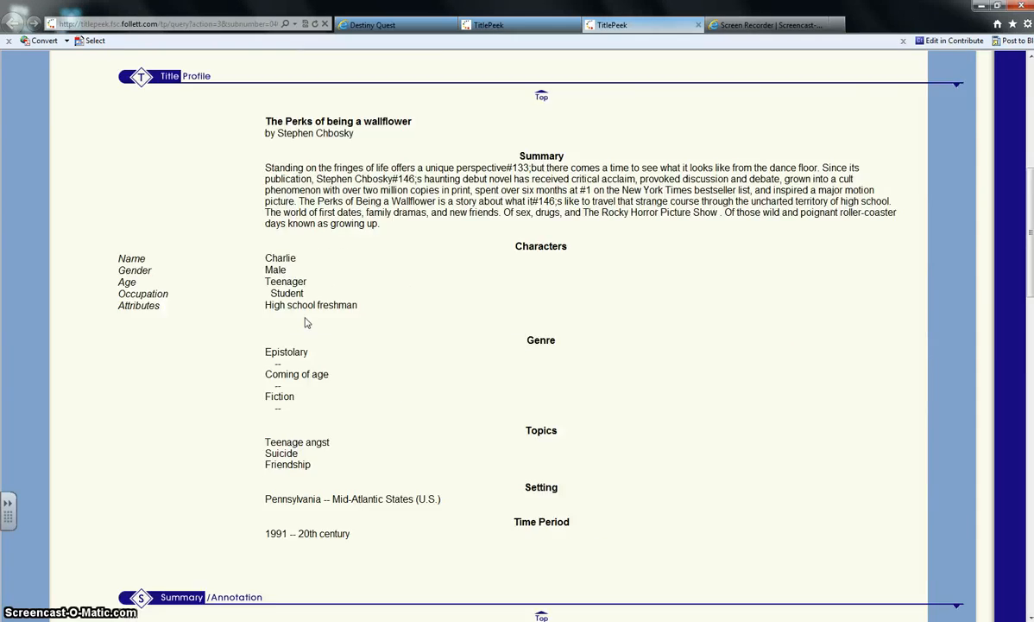
click(395, 24)
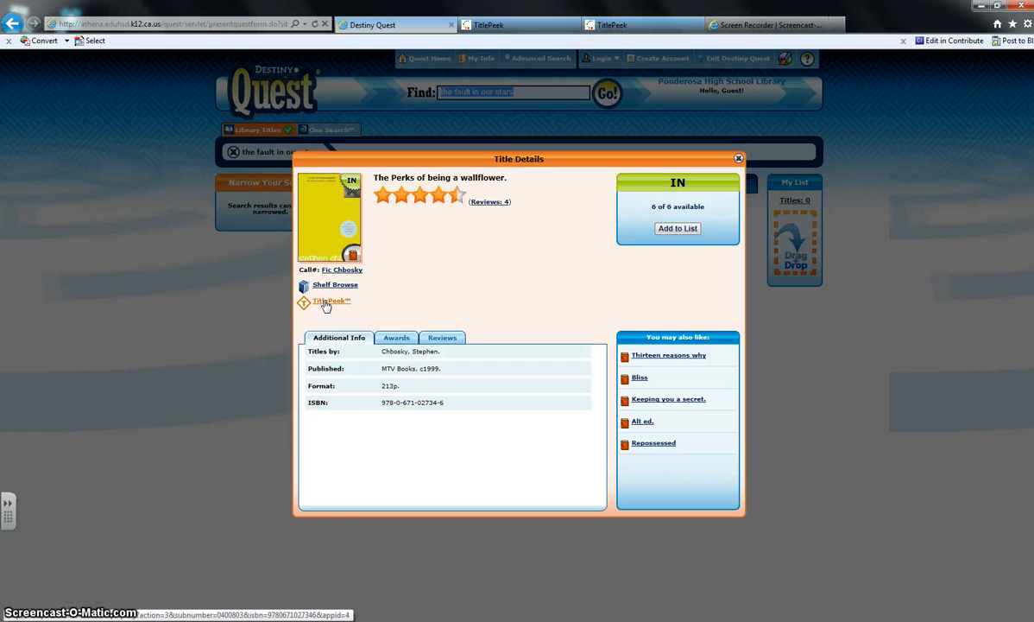
click(335, 283)
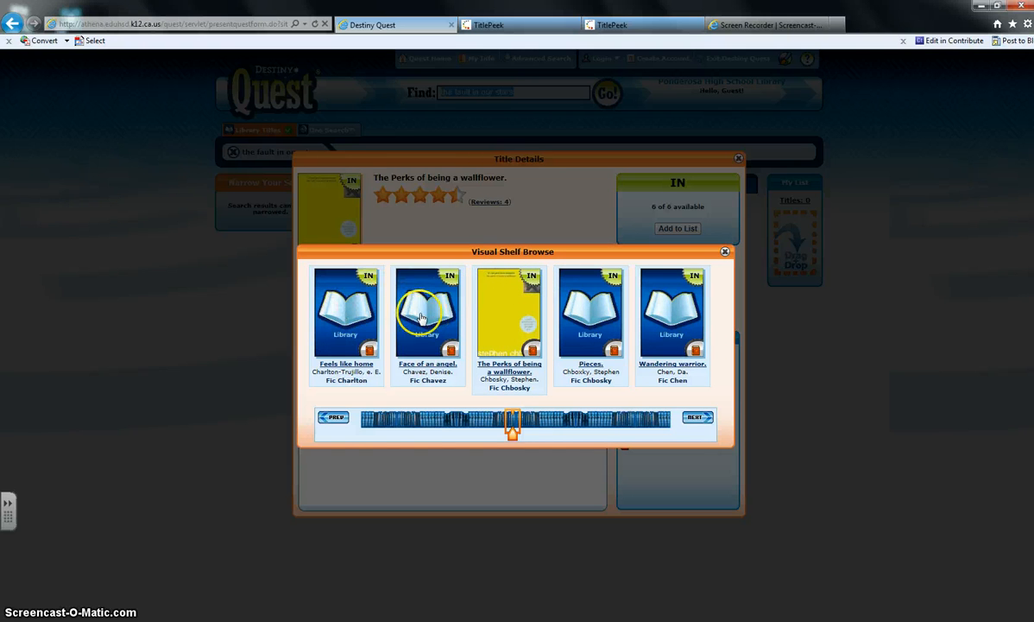
mouse_move(527, 293)
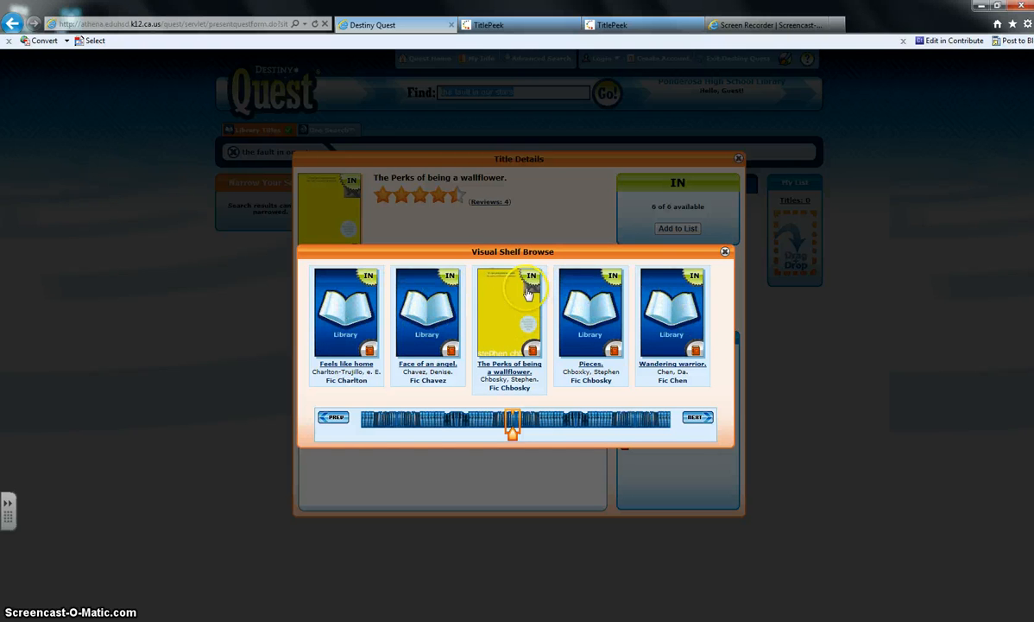
mouse_move(440, 324)
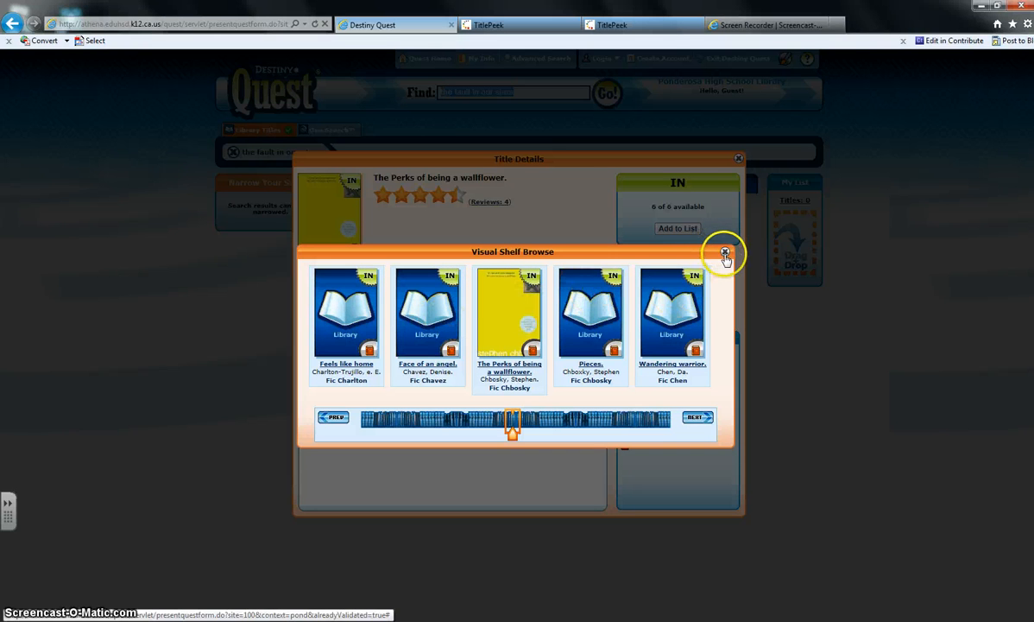
click(726, 252)
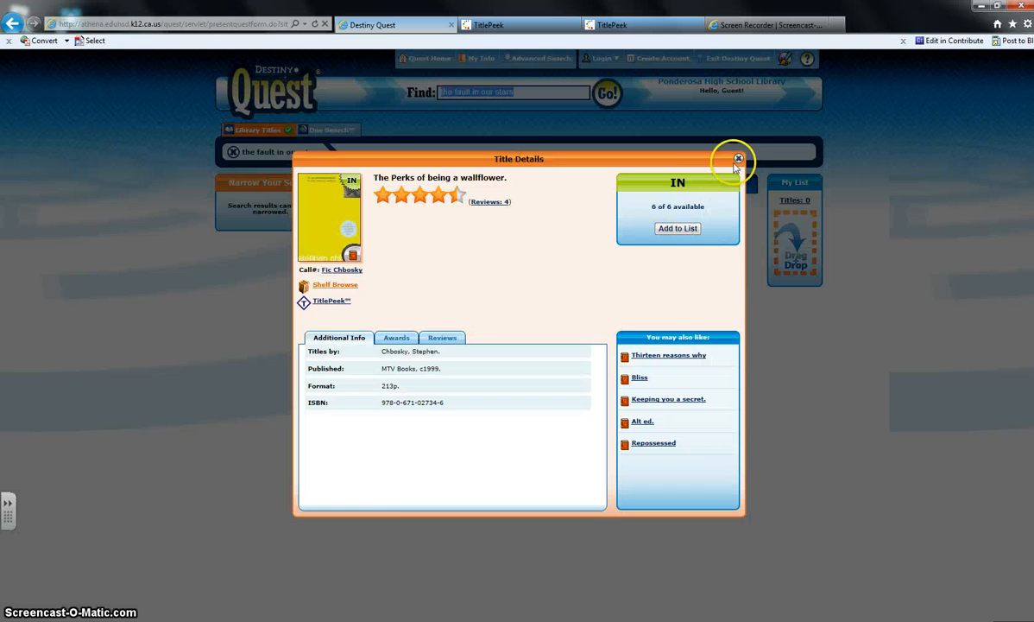
Close the Title Details popup to return to the 'the fault in our stars' results.
click(740, 159)
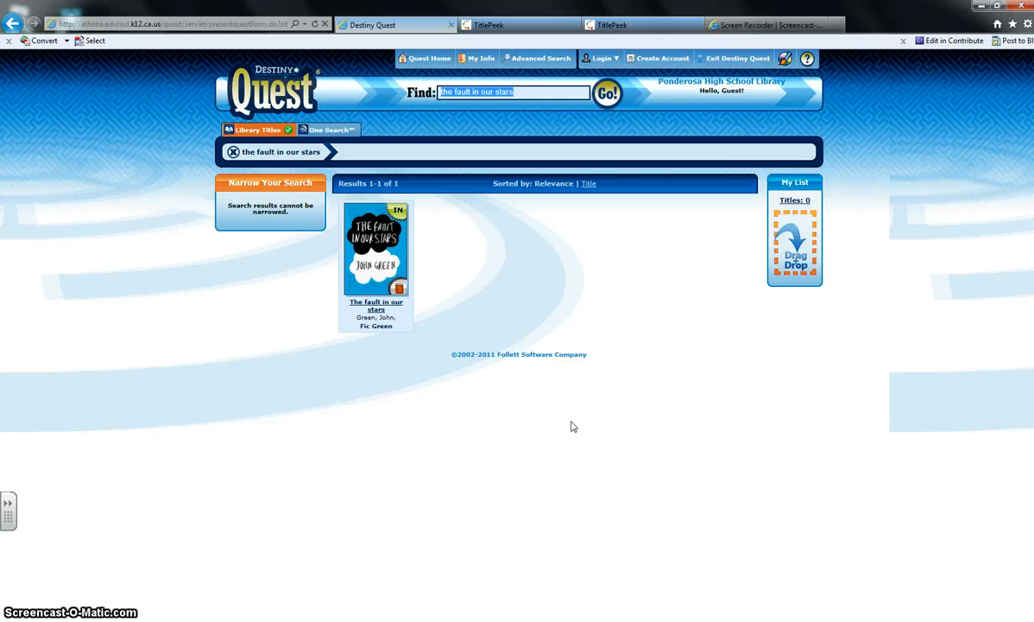
mouse_move(551, 226)
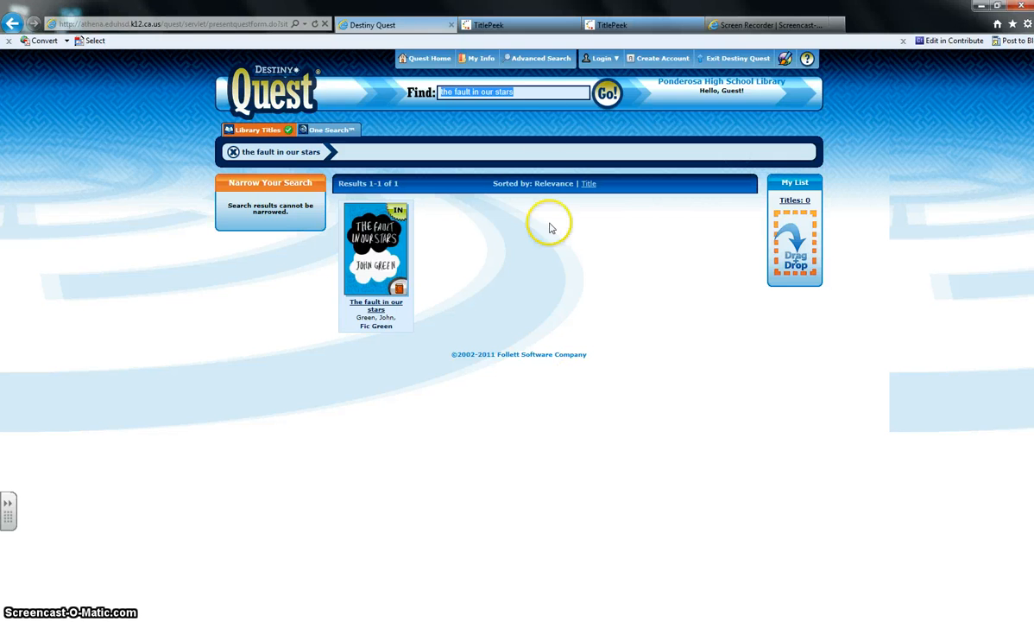
mouse_move(601, 59)
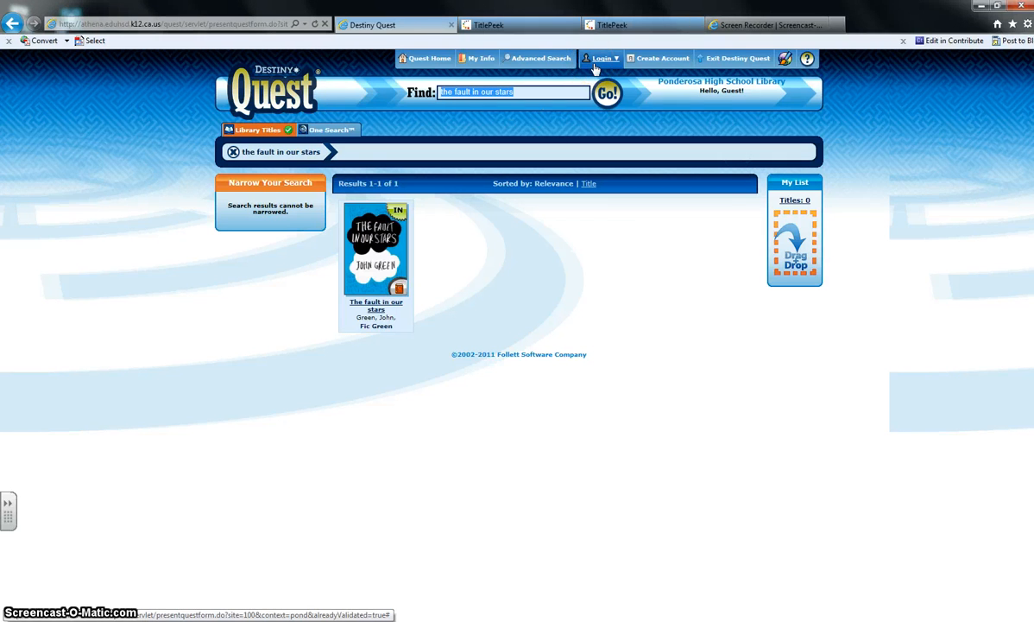
mouse_move(570, 90)
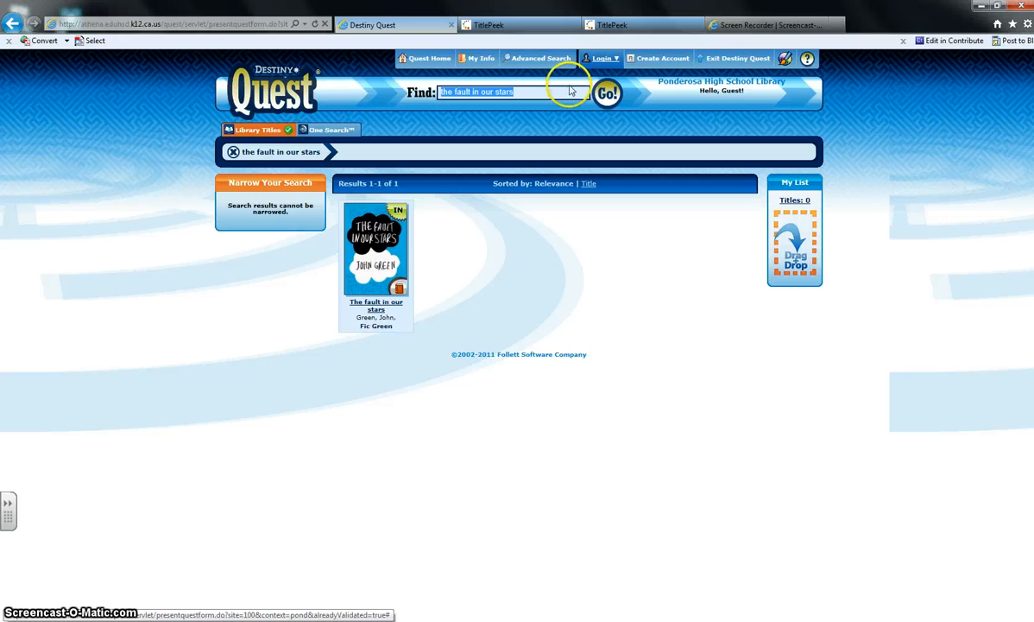